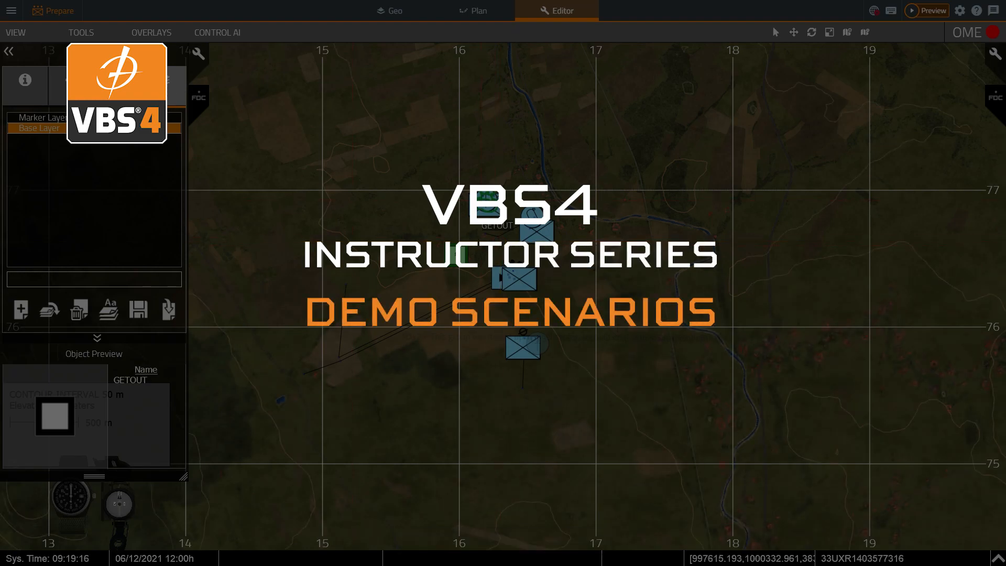
# Show the VBS4 Home documentation page and skim its guide sections.
pyautogui.click(41, 117)
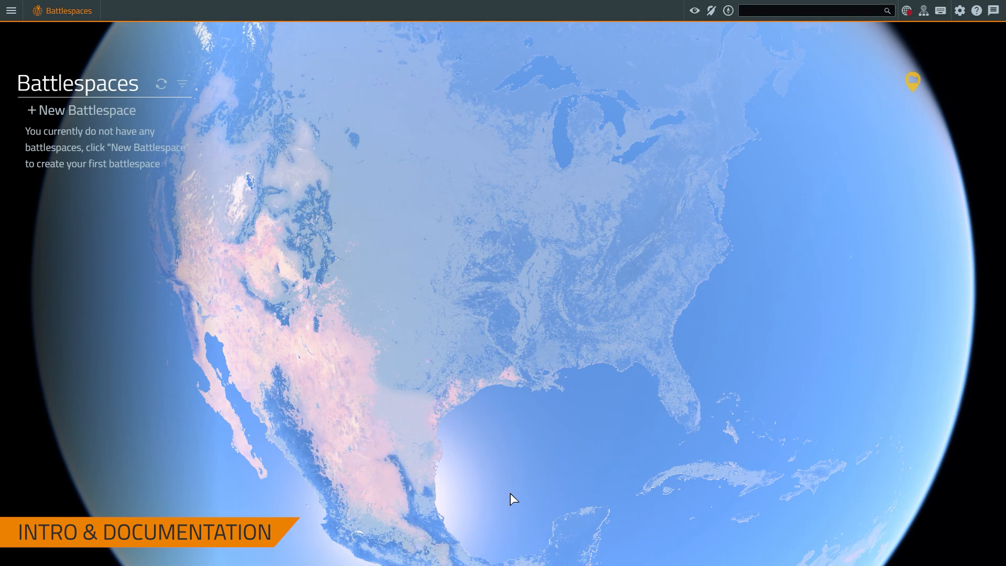
pyautogui.moveTo(359, 352)
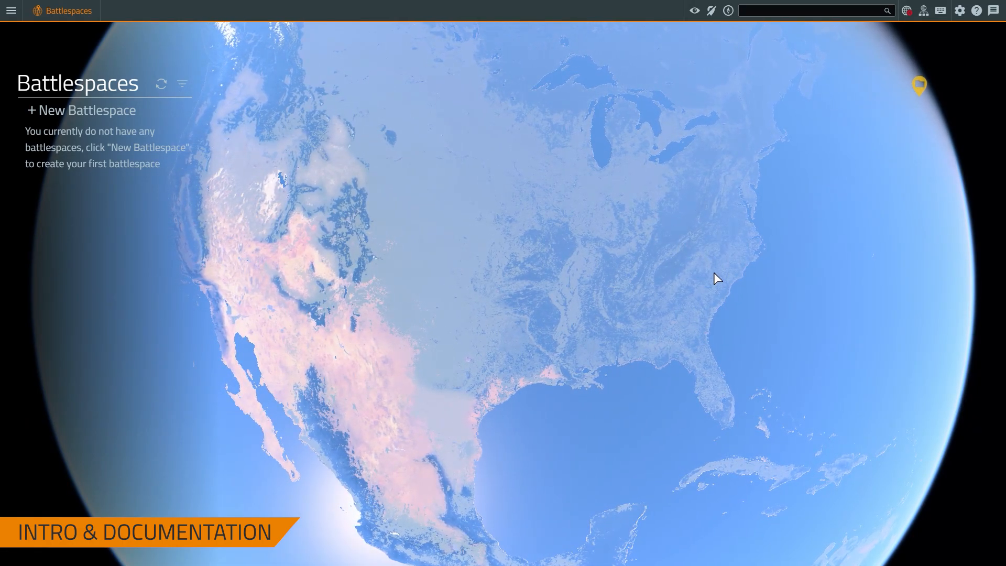
pyautogui.moveTo(976, 10)
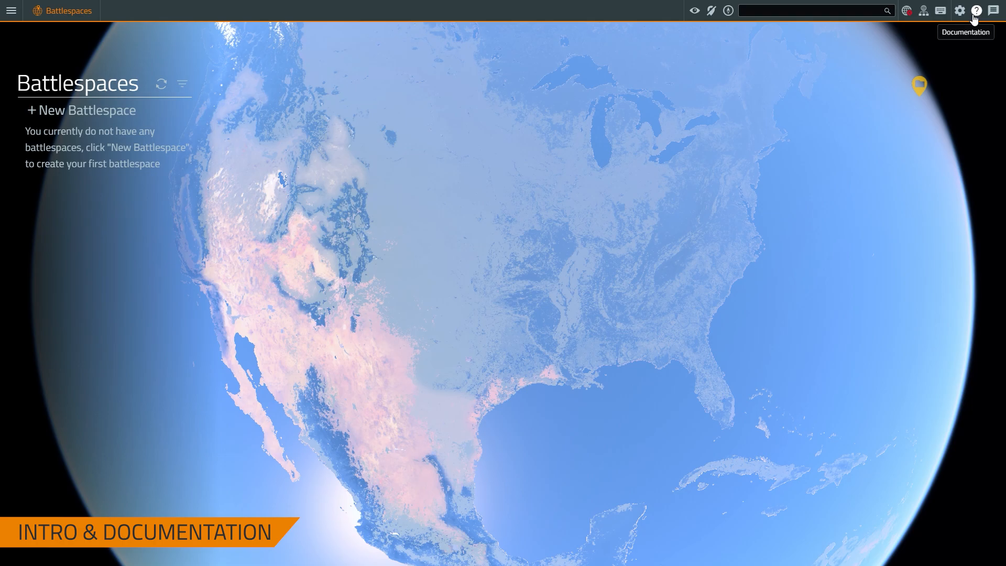
pyautogui.moveTo(976, 11)
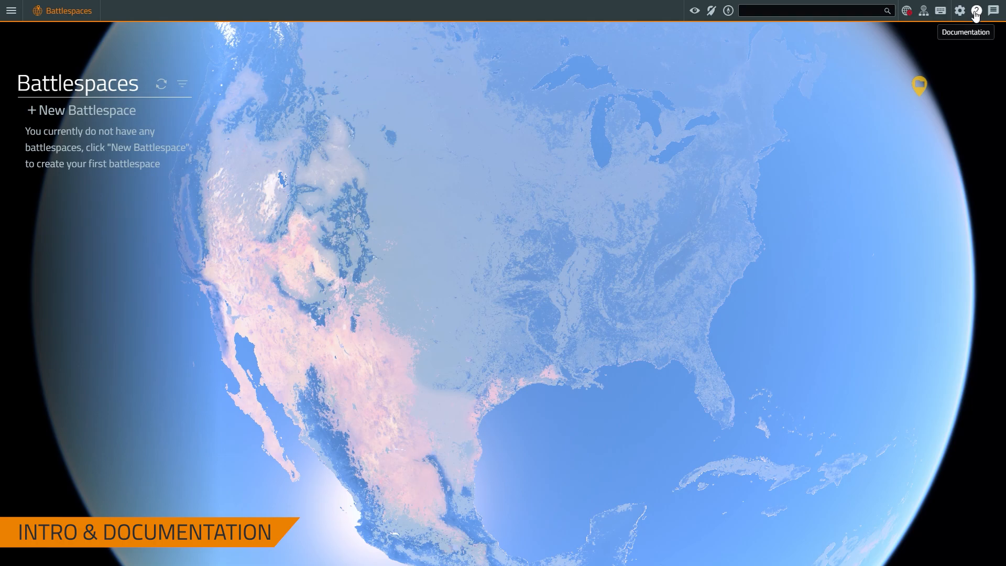
pyautogui.click(976, 10)
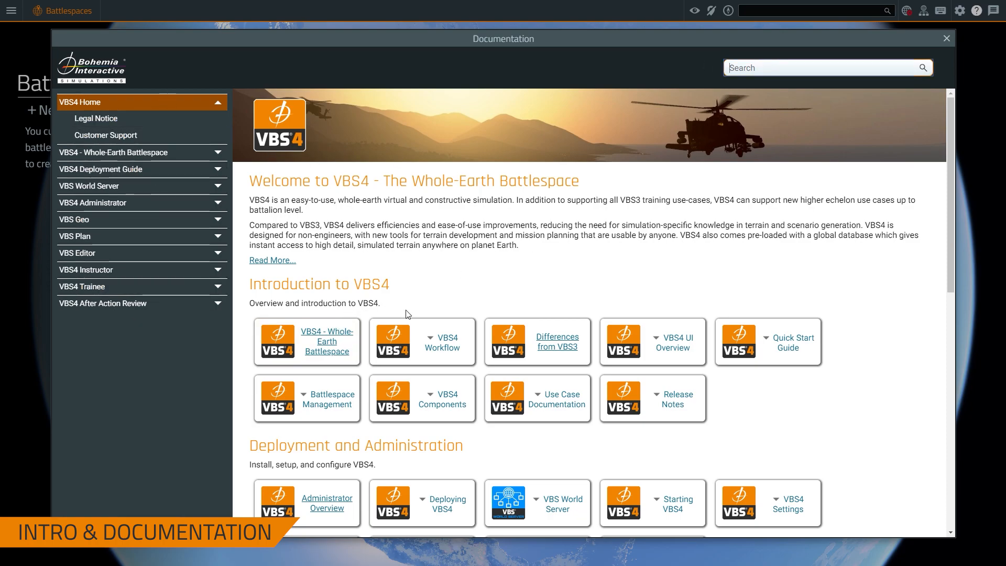
pyautogui.scroll(-3)
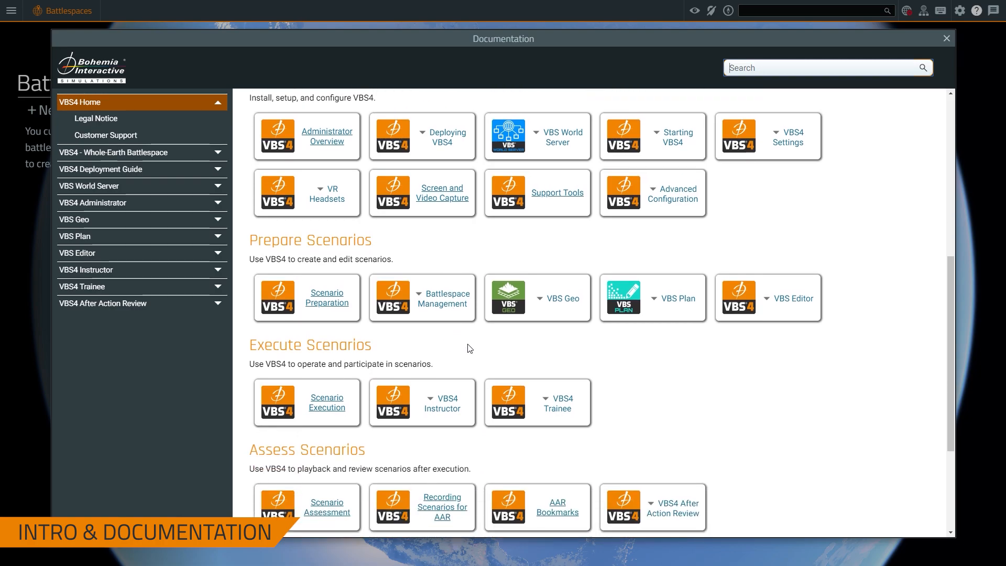
pyautogui.scroll(-3)
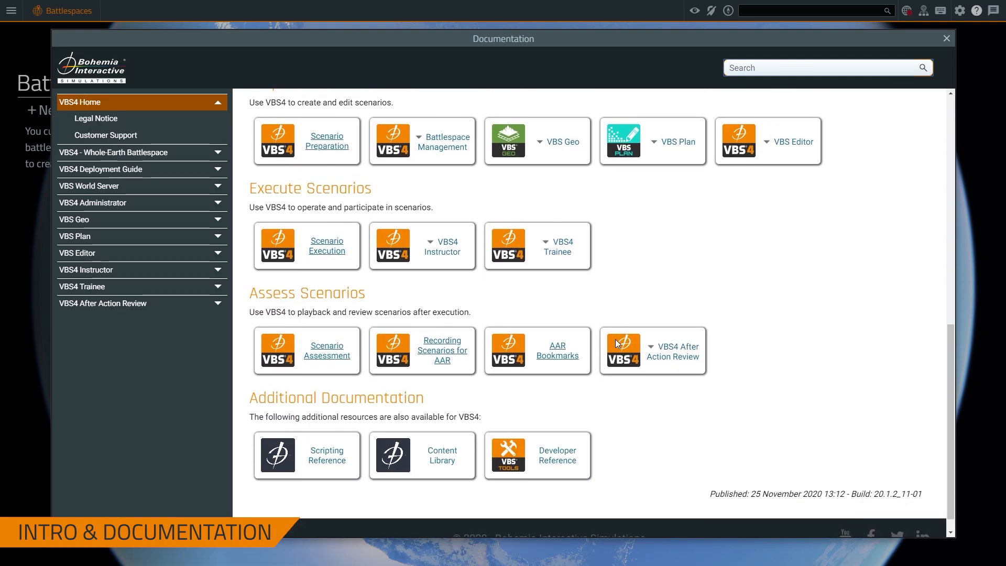
pyautogui.scroll(3)
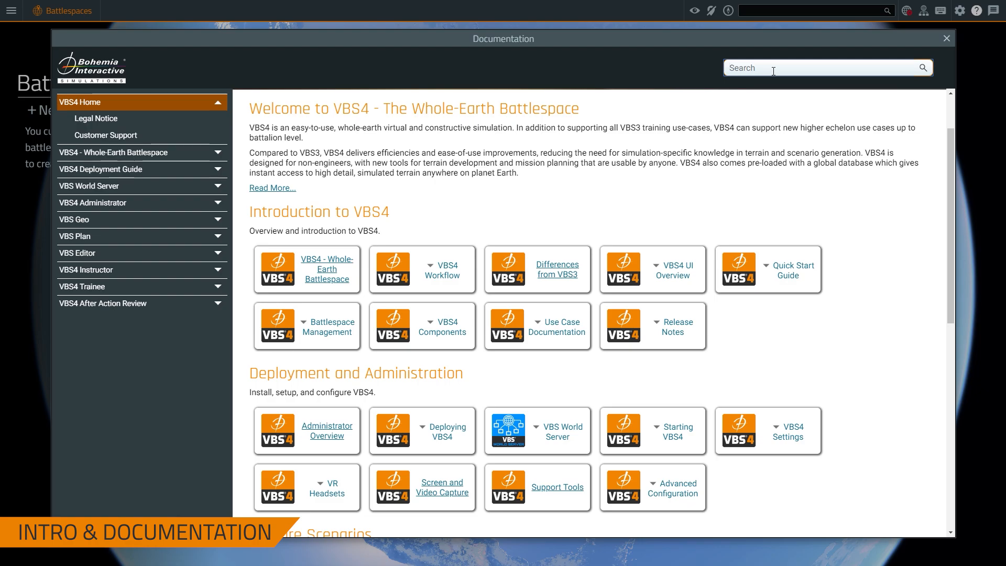
# Search the documentation for 'demo' and read the Demonstration Battlespaces article down to its links.
pyautogui.write('demo')
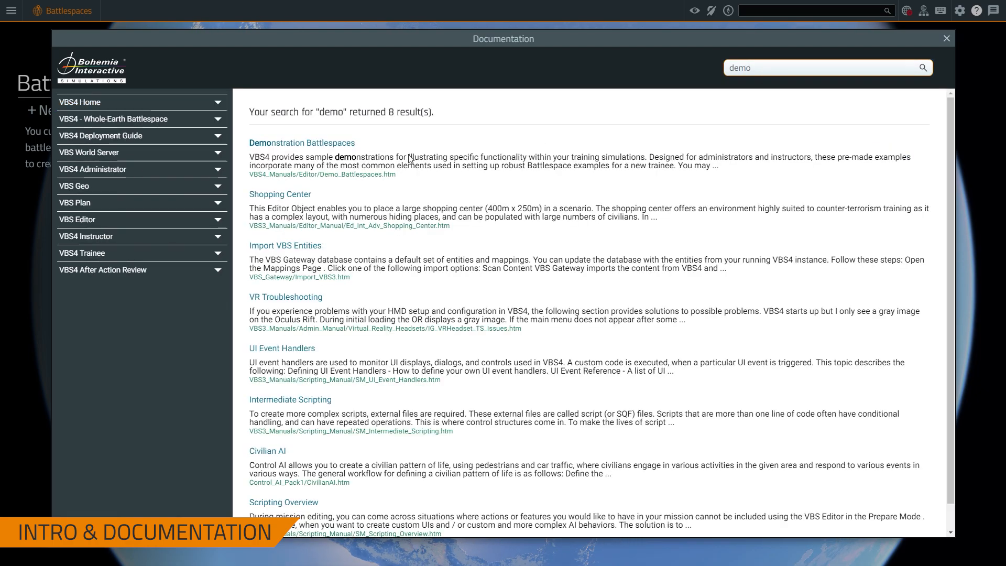
pyautogui.moveTo(301, 144)
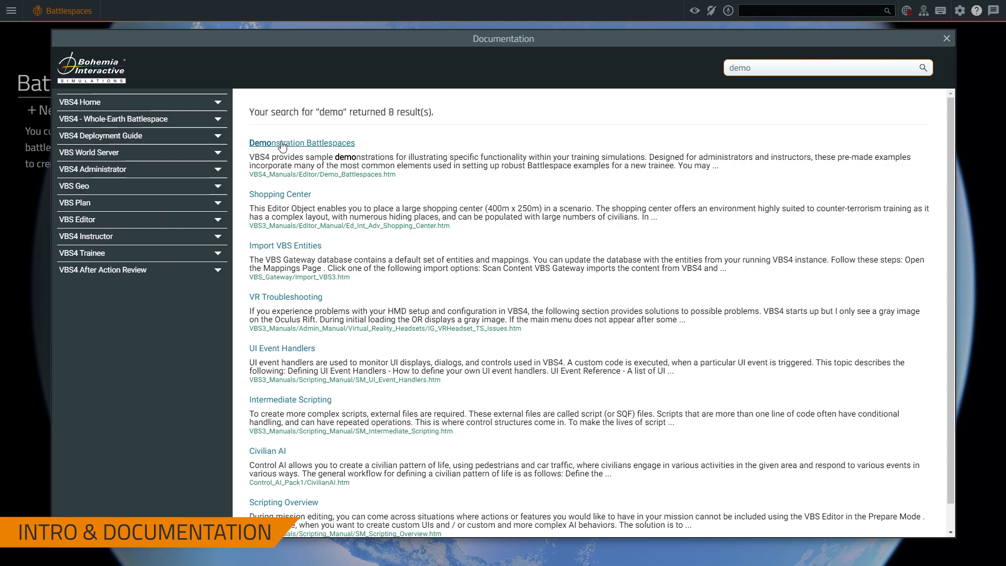
pyautogui.click(302, 142)
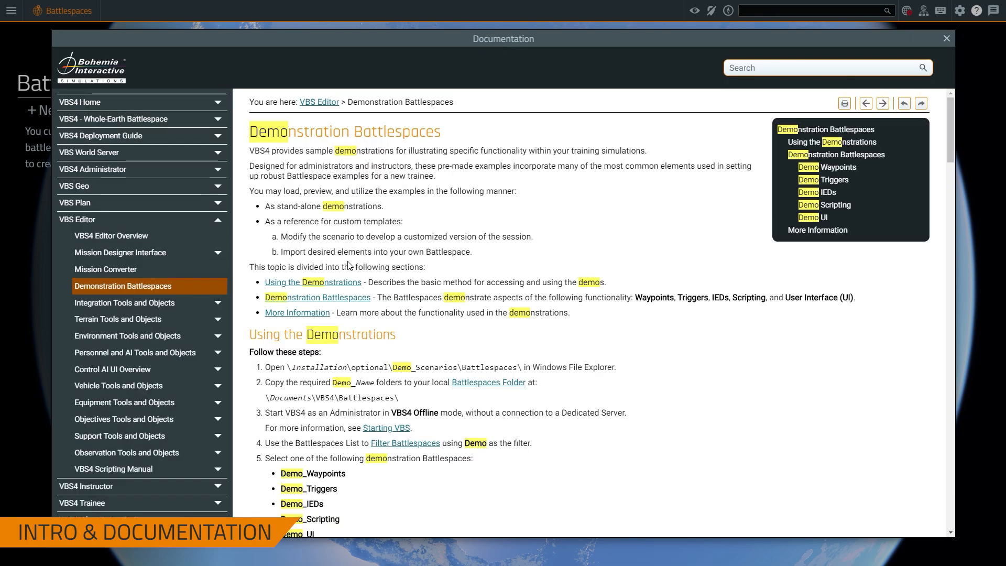
pyautogui.scroll(-3)
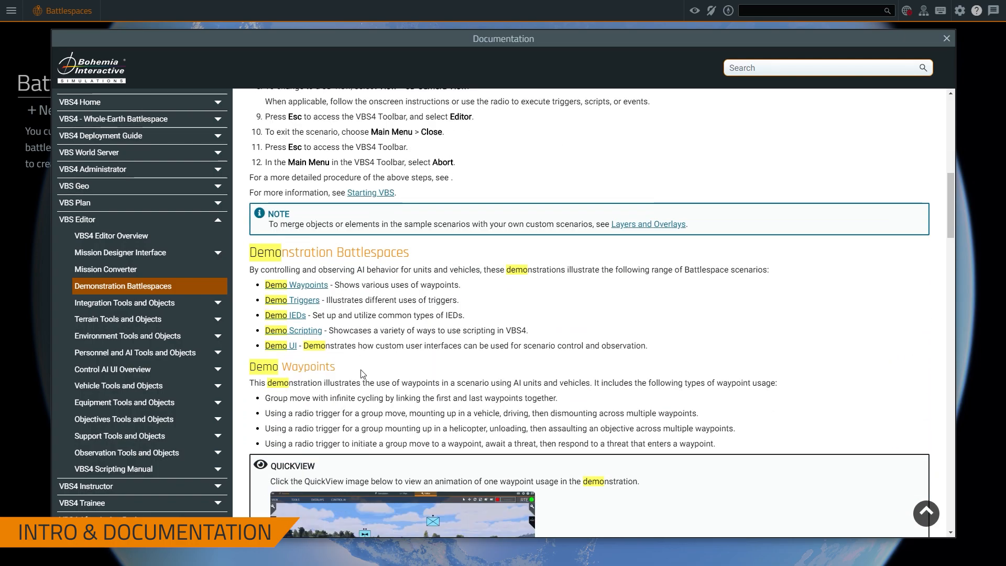
pyautogui.moveTo(385, 363)
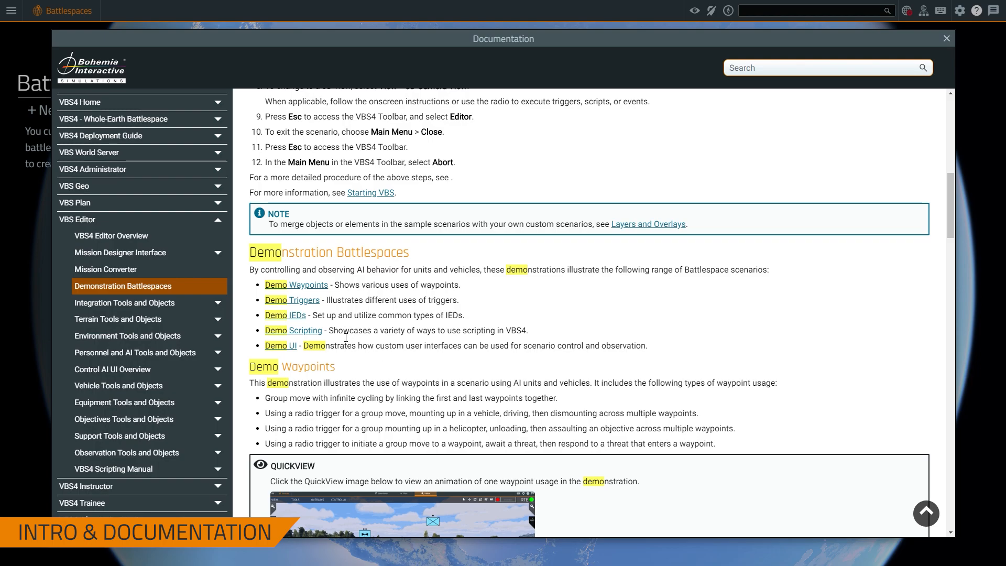
pyautogui.moveTo(325, 293)
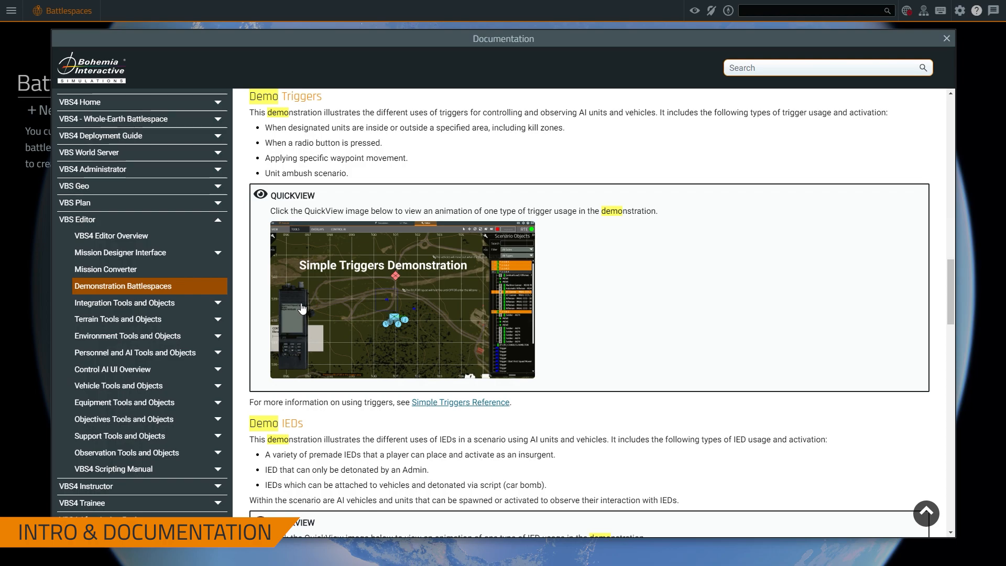
pyautogui.moveTo(399, 401)
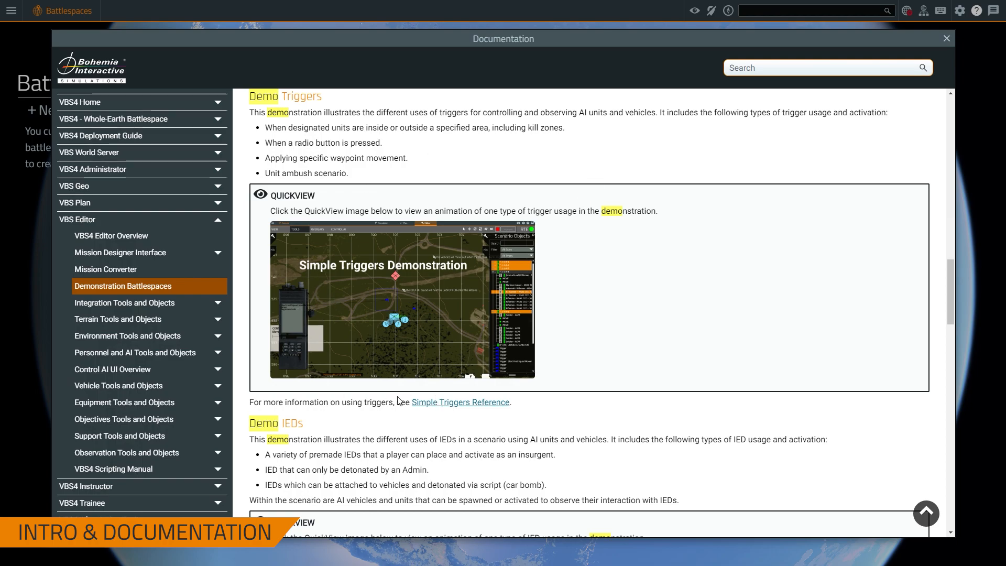
pyautogui.scroll(-3)
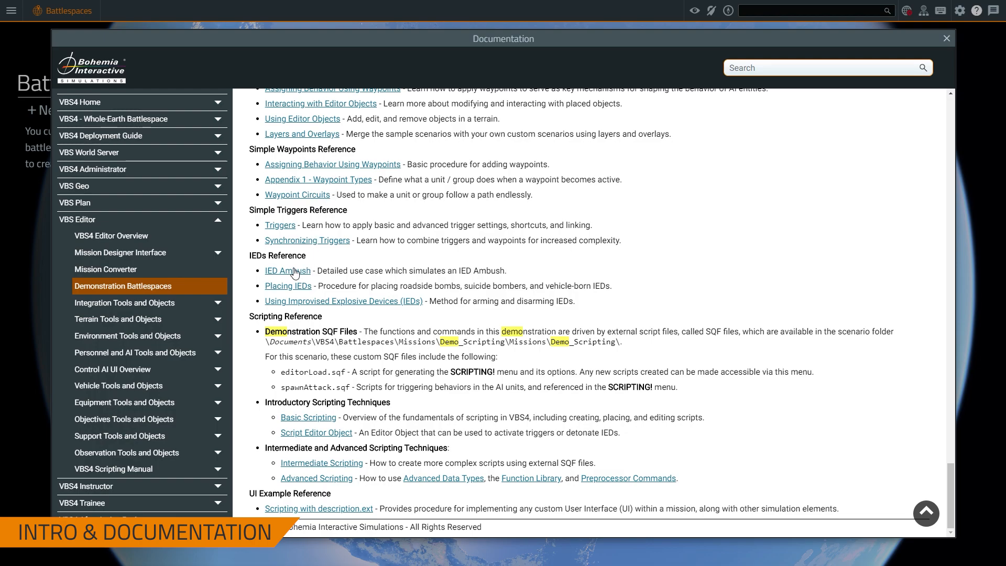
pyautogui.moveTo(289, 306)
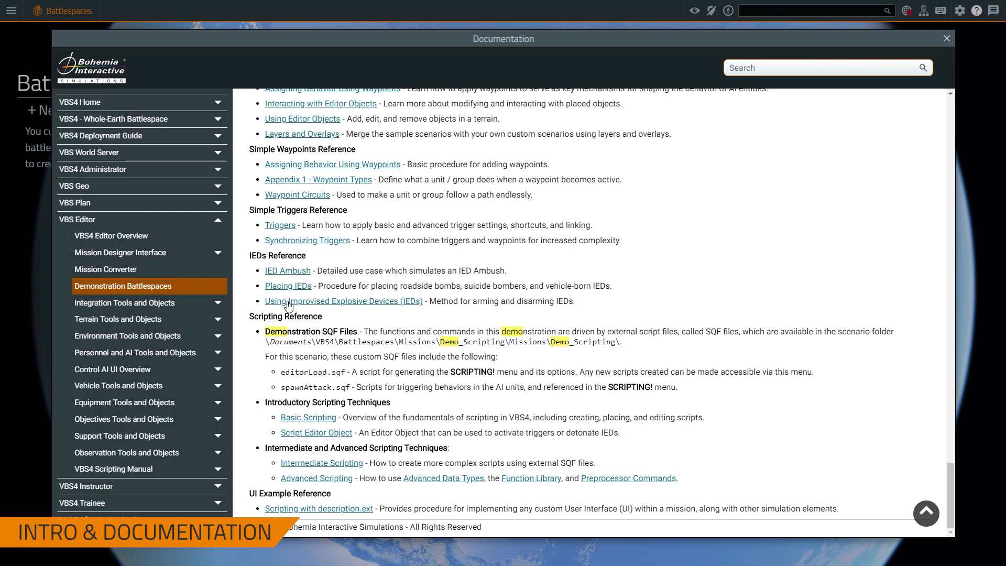
# View the Using IEDs link, then close the Documentation window back to the Battlespaces screen.
pyautogui.click(344, 300)
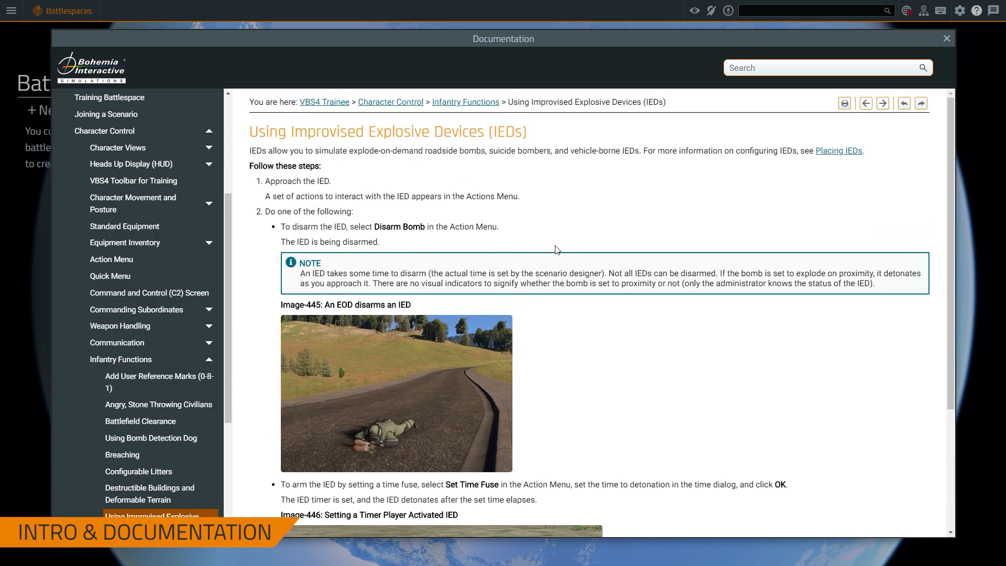
pyautogui.moveTo(615, 246)
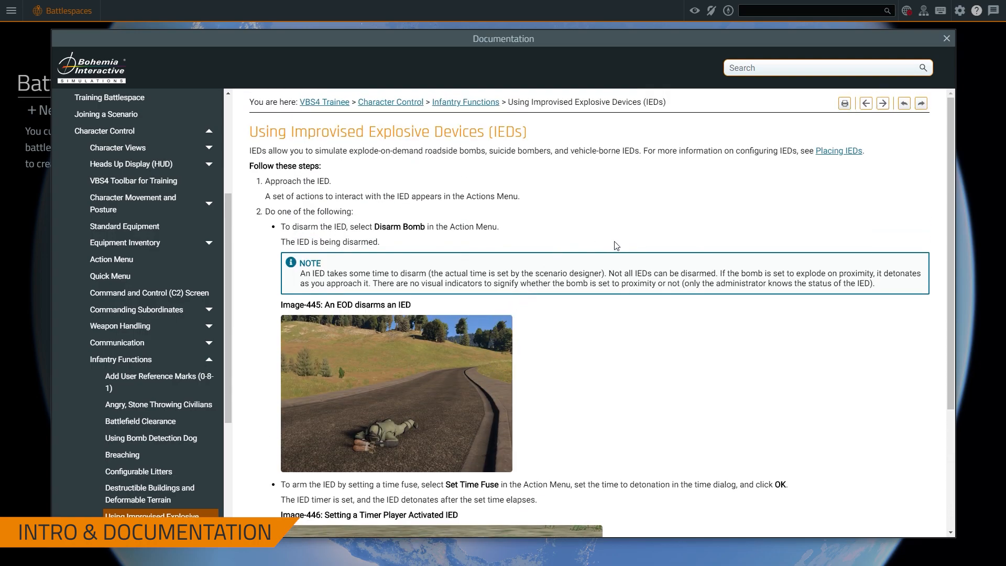
pyautogui.click(945, 38)
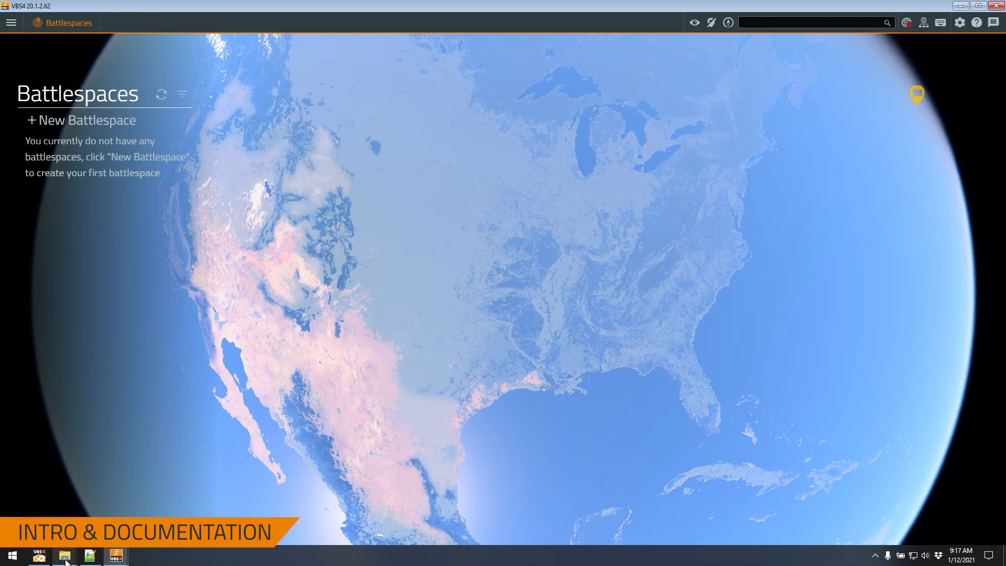
# In File Explorer, browse G:\VBS4_Release\optional and look over Components, scriptDebugger and support.
pyautogui.click(64, 556)
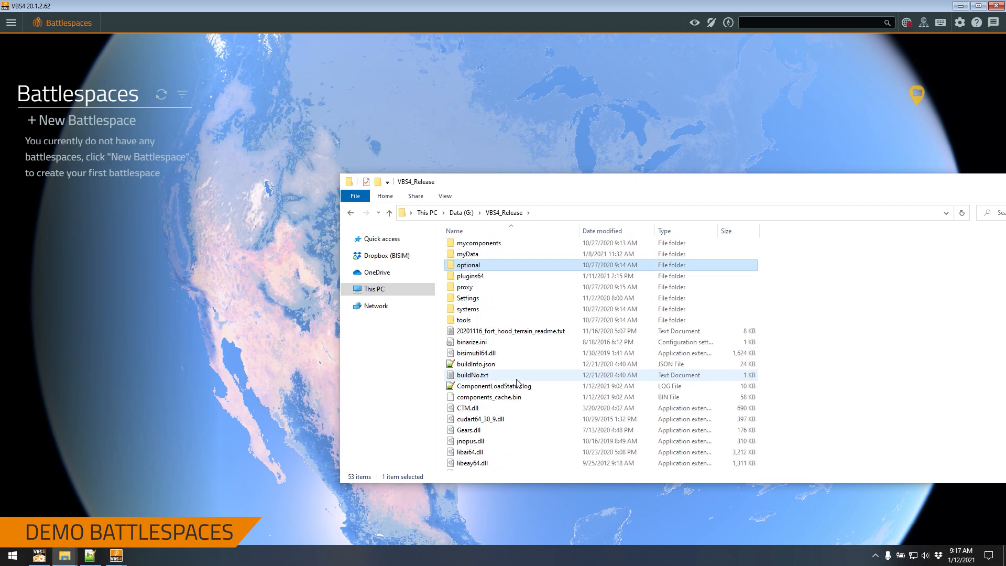
pyautogui.doubleClick(469, 266)
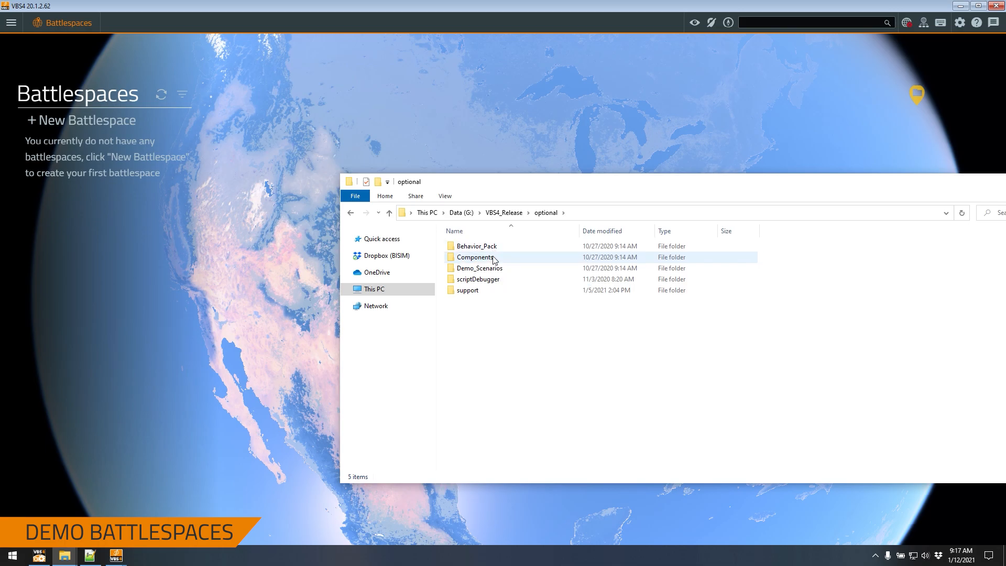
pyautogui.click(475, 257)
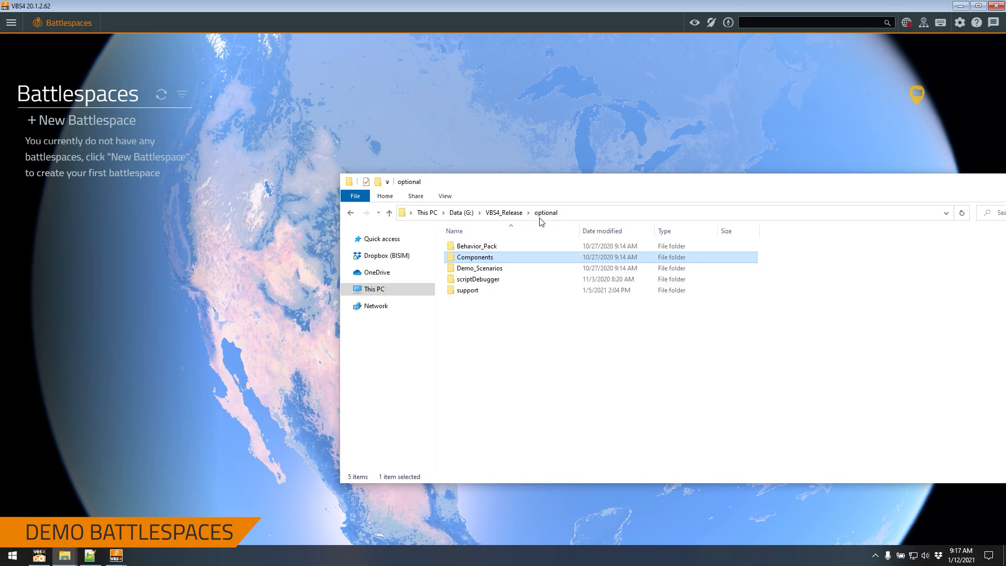
pyautogui.click(478, 279)
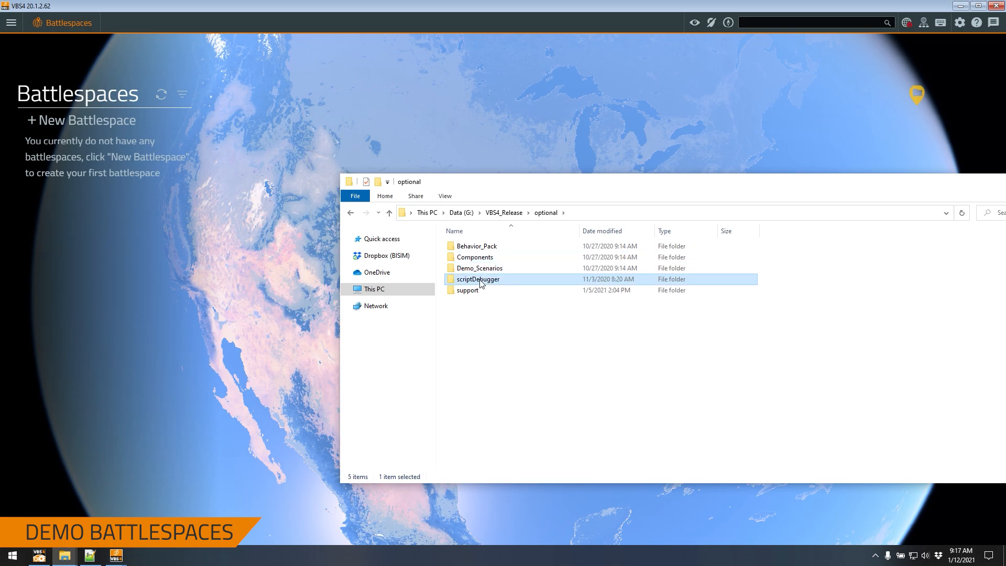
pyautogui.click(469, 290)
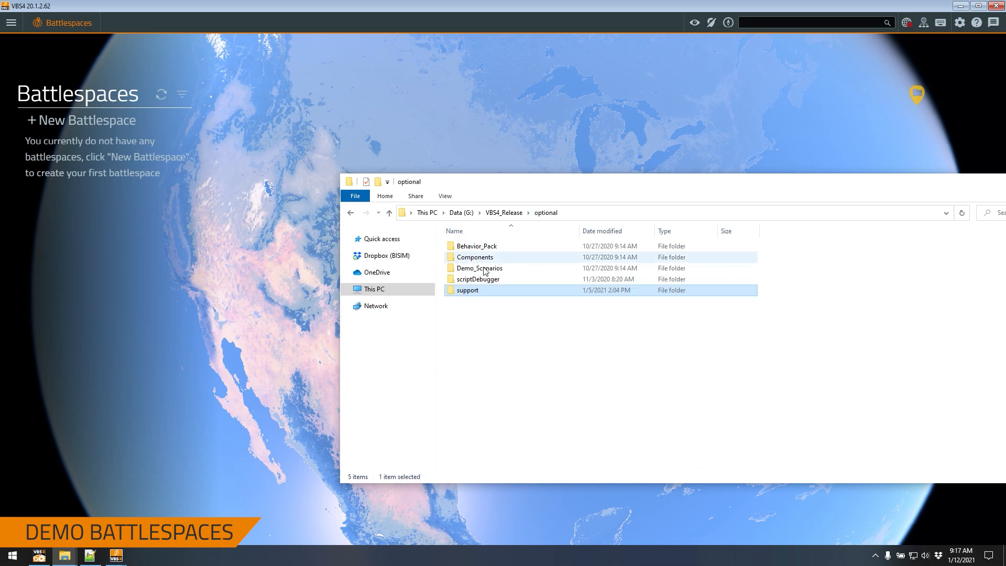
# Browse Demo_Scenarios\Battlespaces and look at Demo_IEDs and Training Battlespace among the eleven demos.
pyautogui.doubleClick(479, 267)
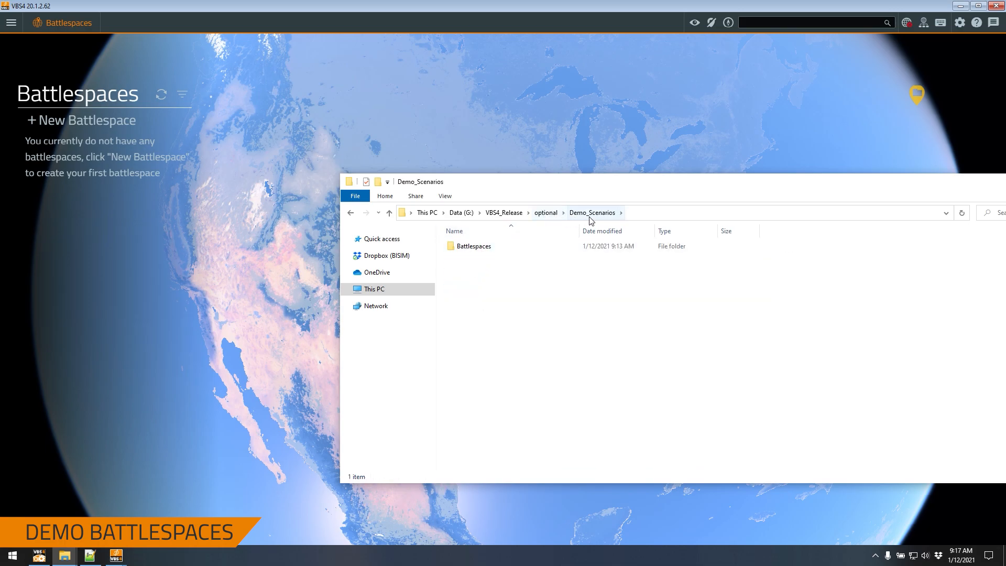
pyautogui.doubleClick(474, 245)
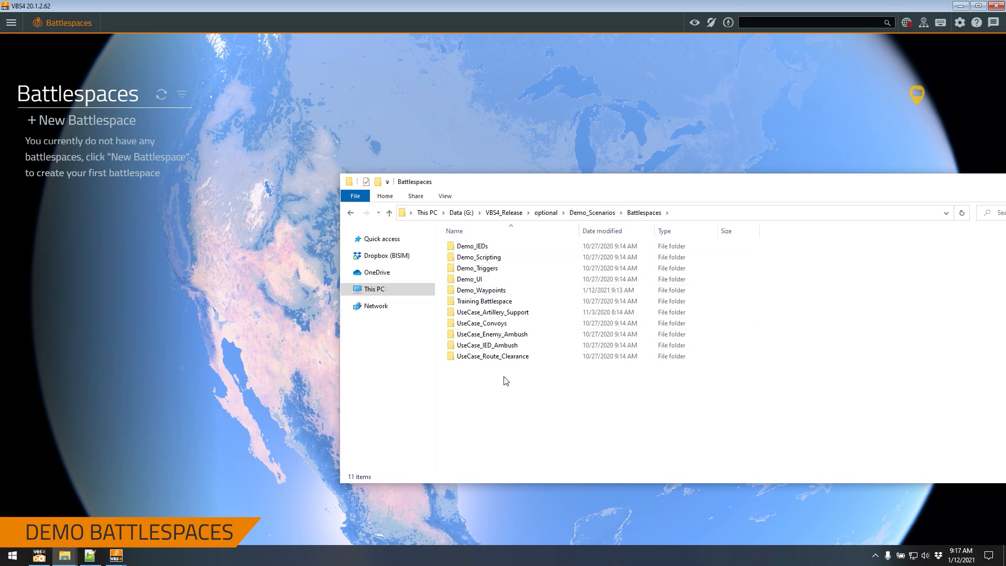
pyautogui.click(473, 246)
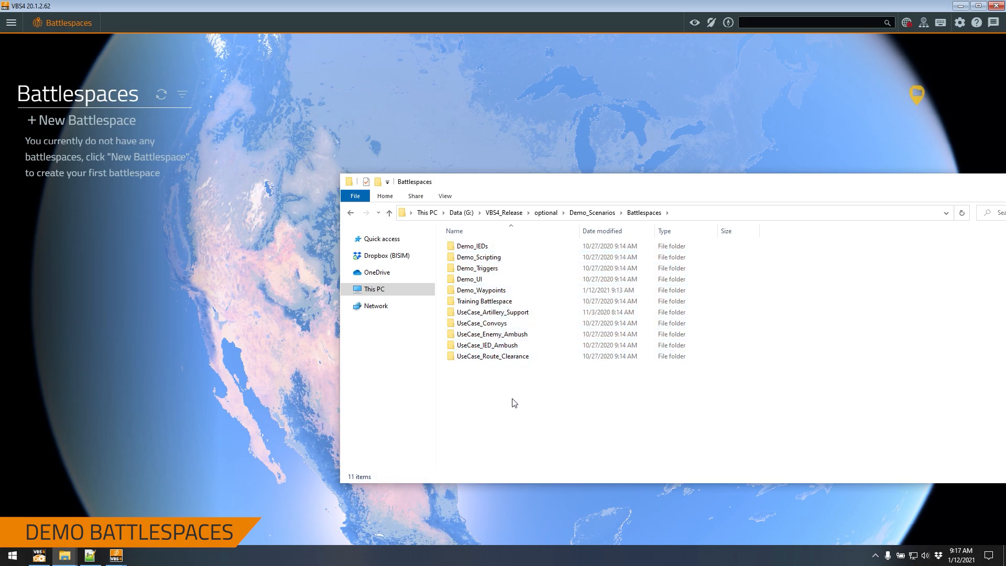
pyautogui.click(473, 246)
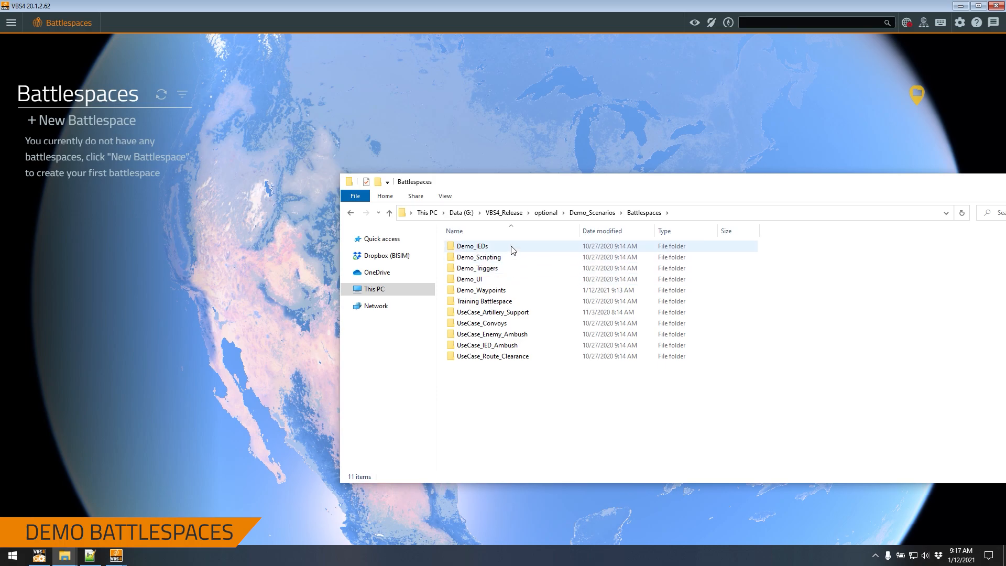
pyautogui.moveTo(473, 246)
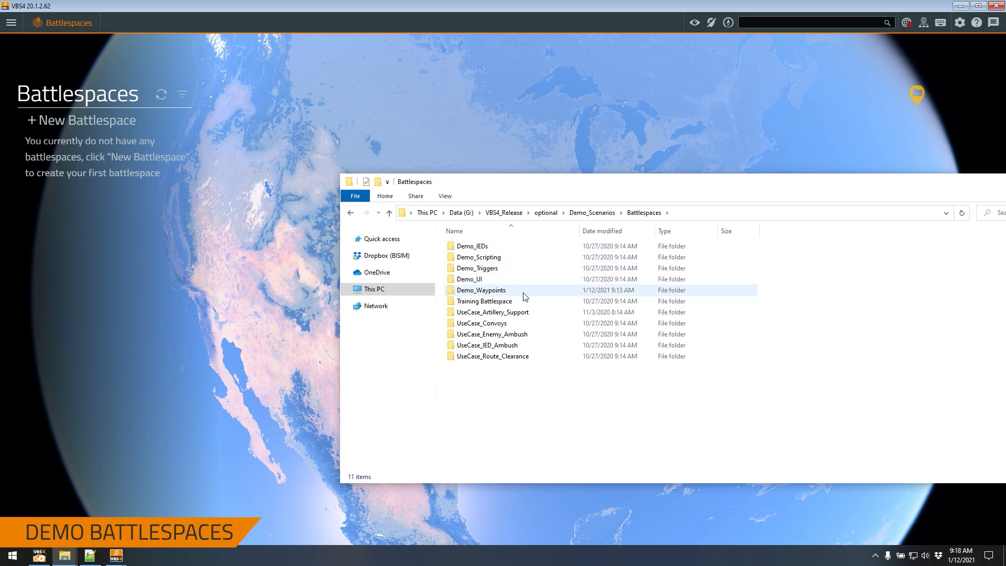
pyautogui.moveTo(523, 297)
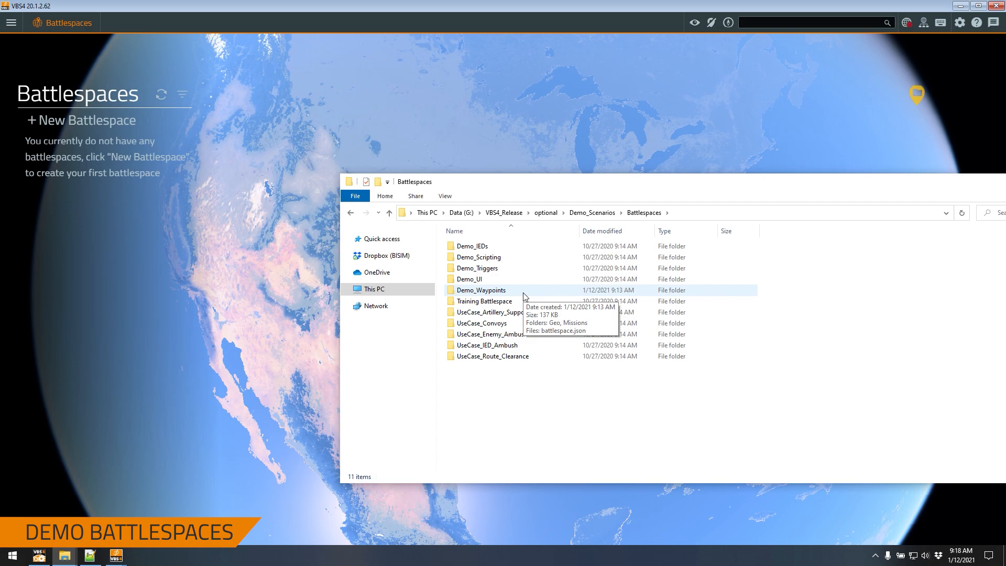
pyautogui.moveTo(524, 272)
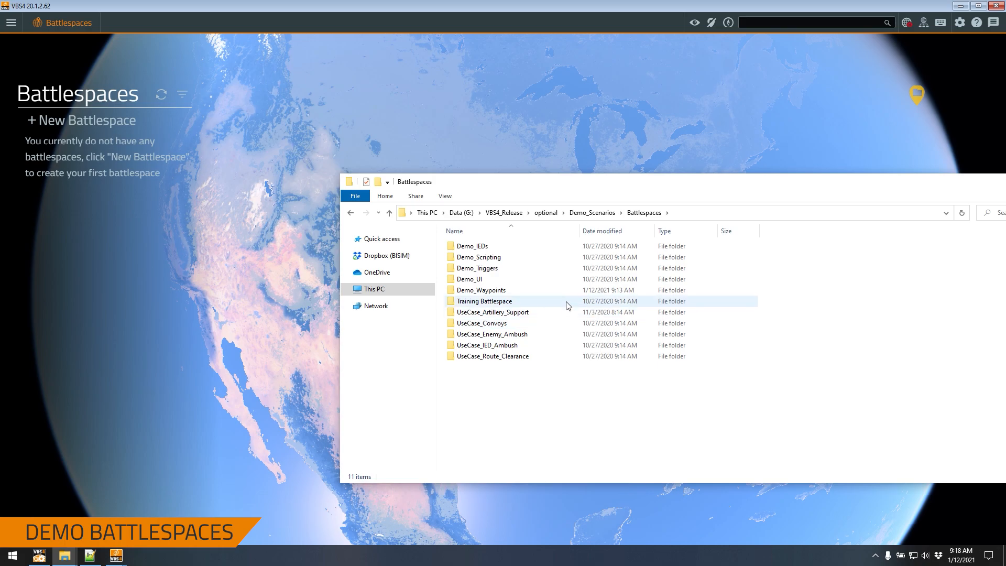
pyautogui.click(485, 301)
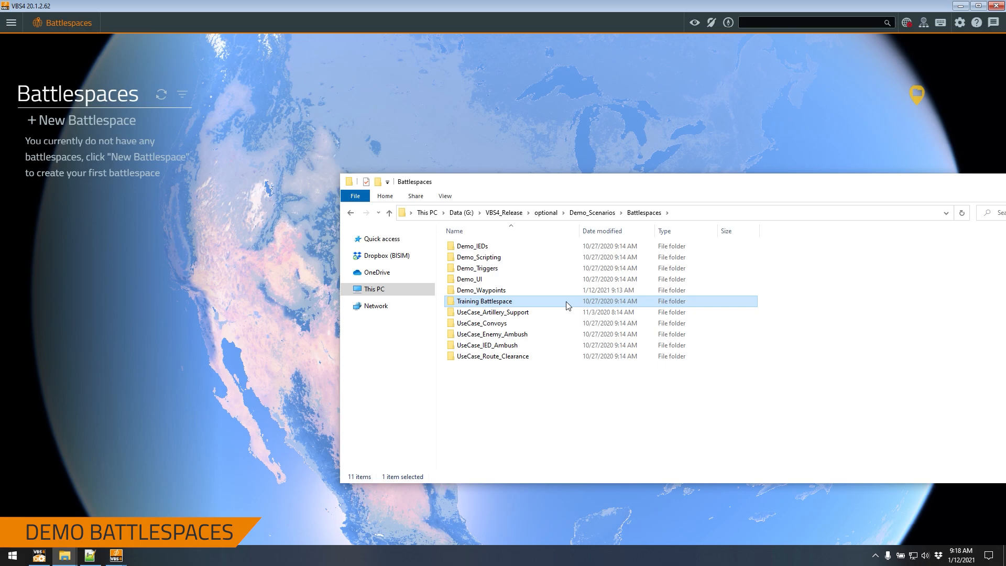
pyautogui.moveTo(448, 159)
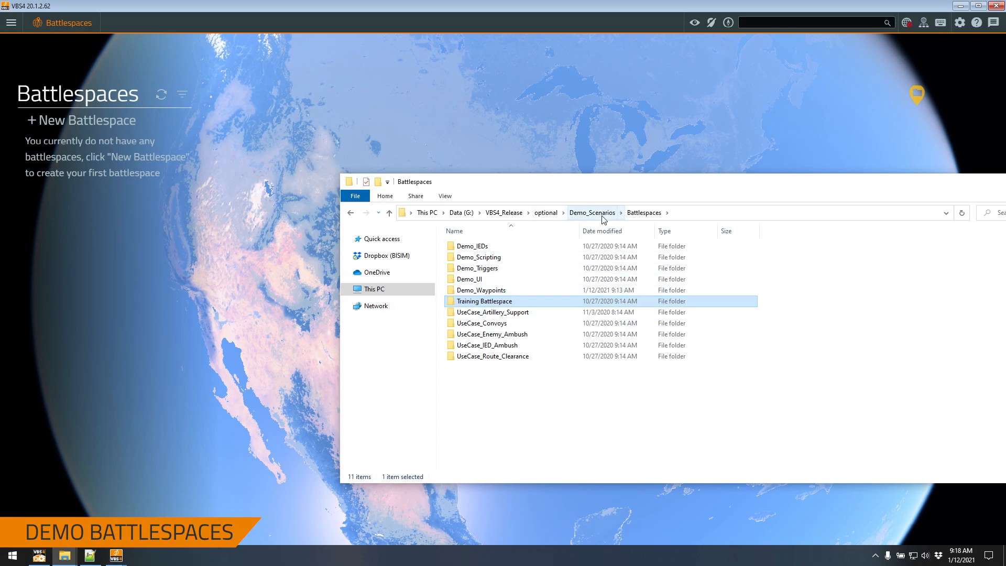
# Copy the Demo_Scenarios Battlespaces folder into Documents\VBS4 so VBS4 lists the demo battlespaces.
pyautogui.click(592, 213)
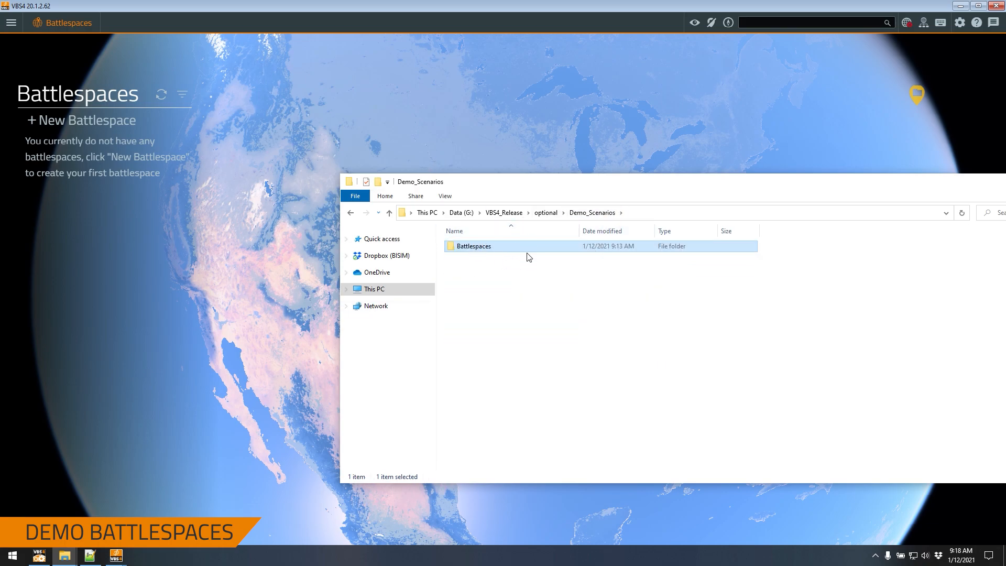
pyautogui.rightClick(474, 245)
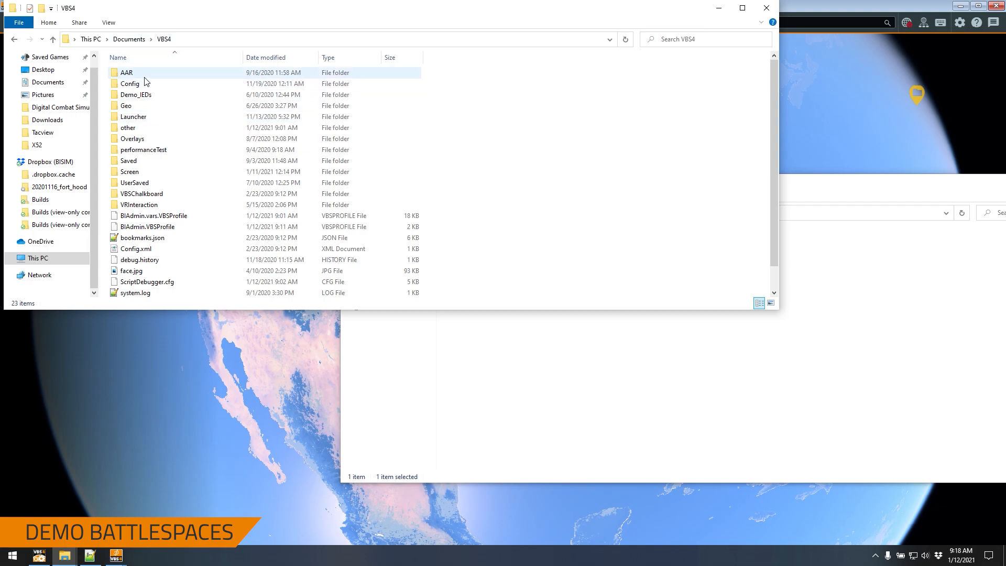
pyautogui.click(128, 160)
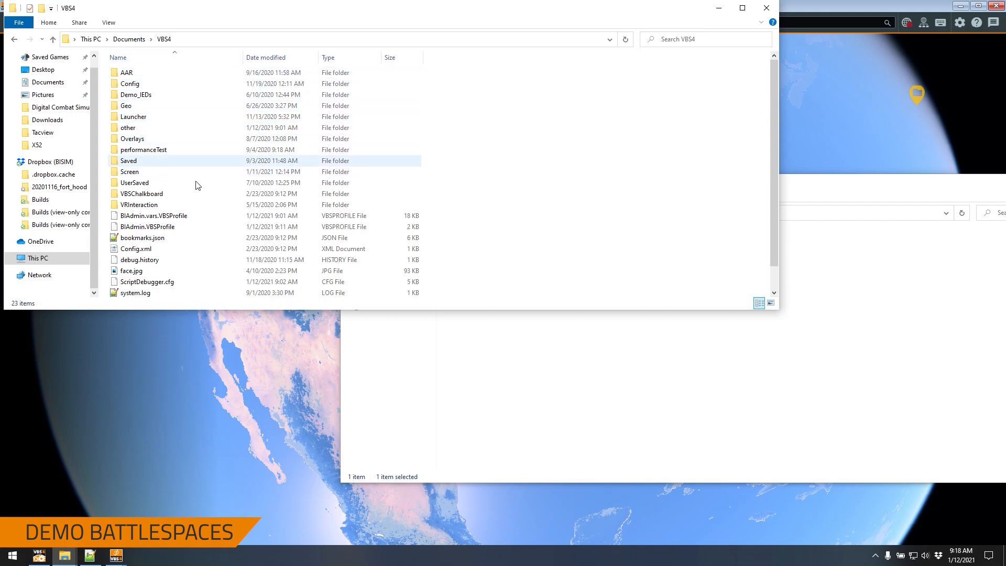
pyautogui.moveTo(474, 246); pyautogui.dragTo(491, 136)
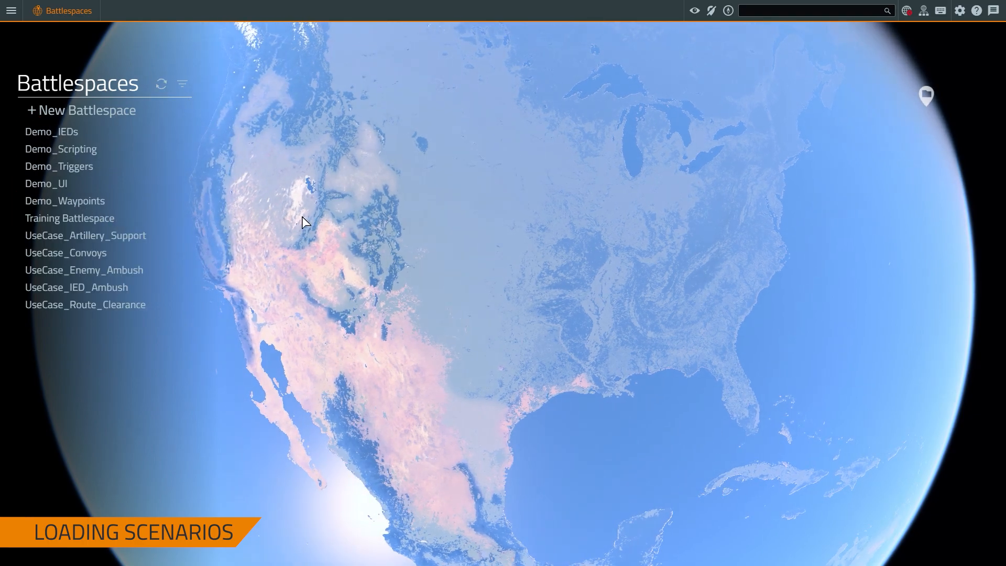
# Select Demo_Waypoints in the Battlespaces list to show its details.
pyautogui.click(65, 201)
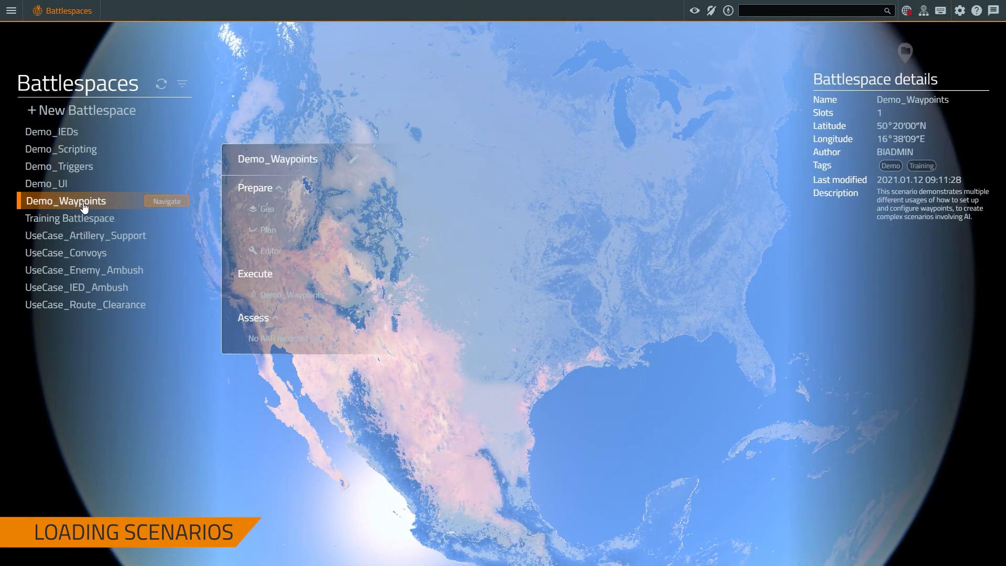
pyautogui.moveTo(168, 207)
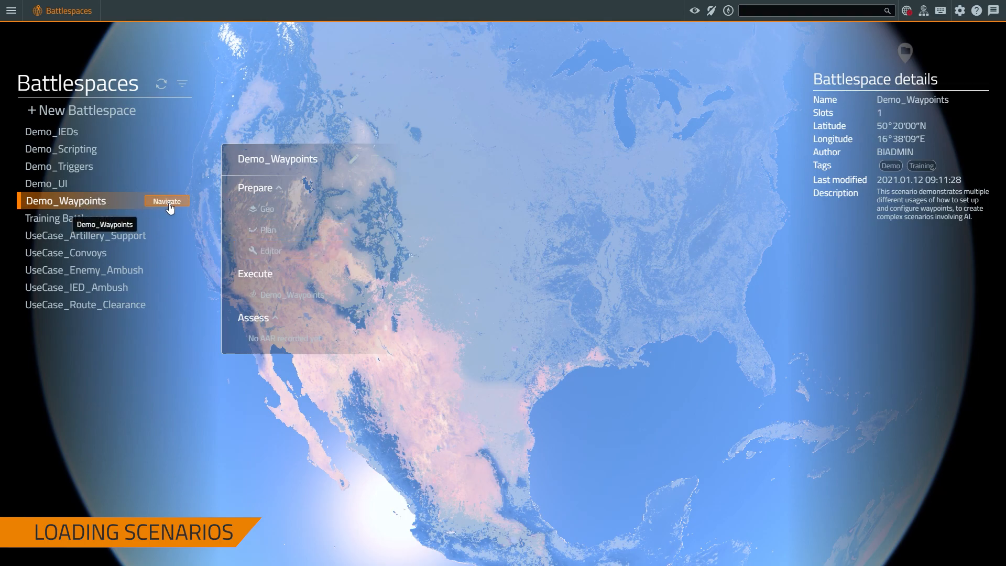
pyautogui.moveTo(83, 199)
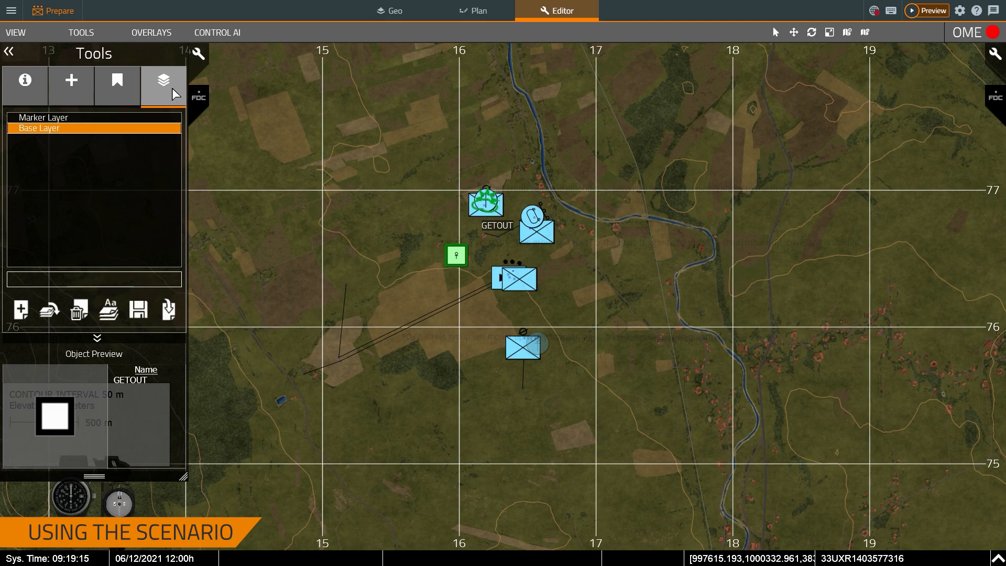
pyautogui.click(43, 117)
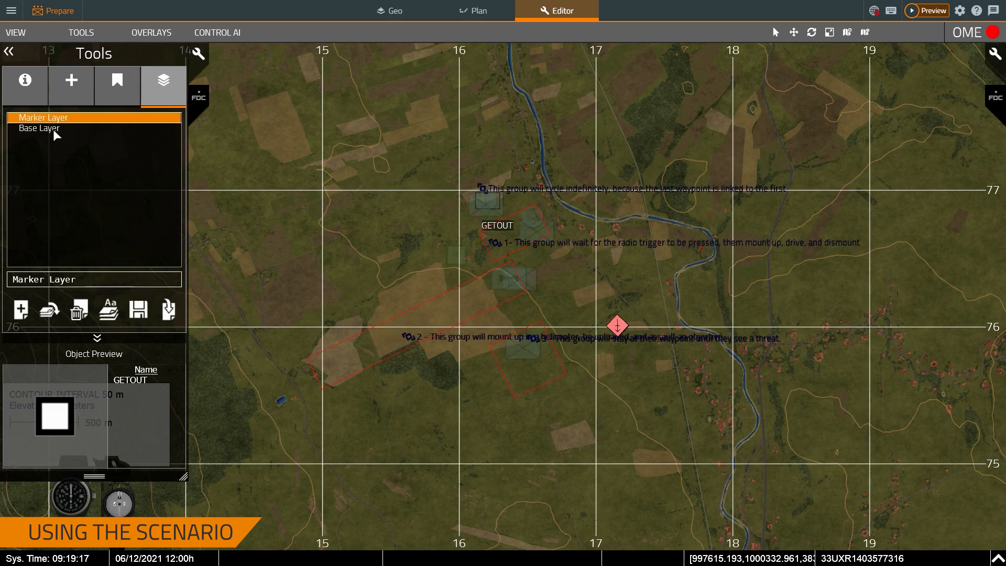
pyautogui.click(39, 128)
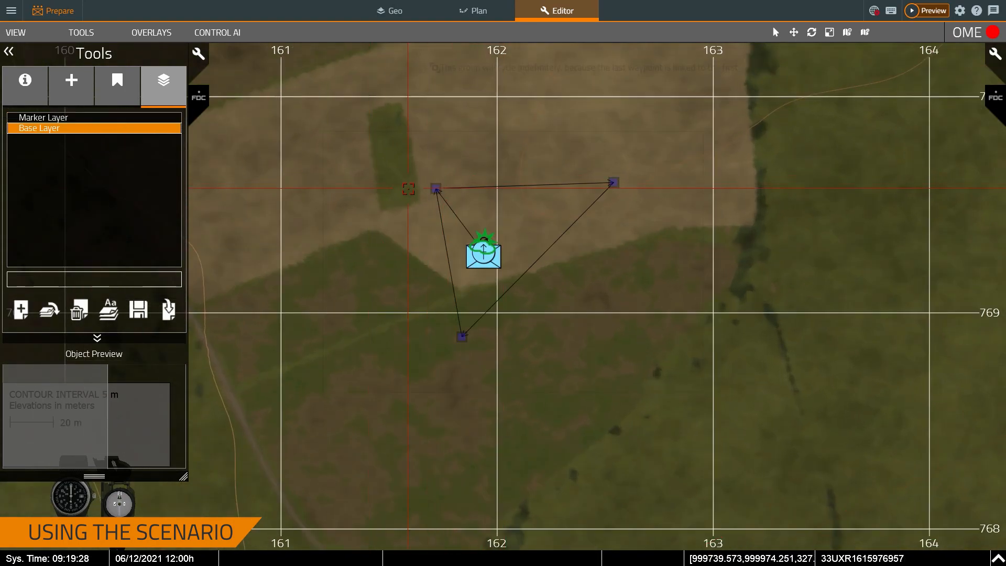
pyautogui.scroll(-3)
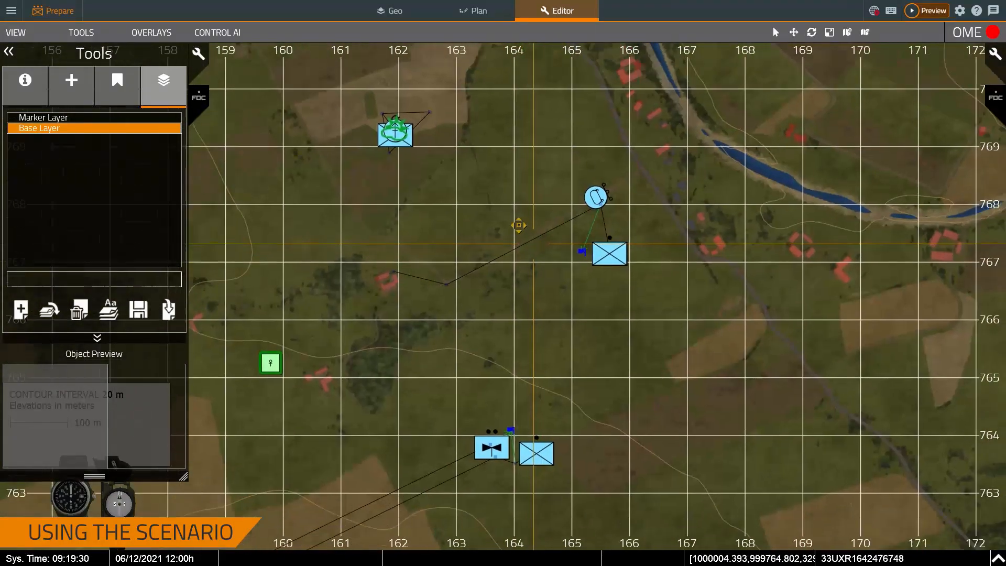
pyautogui.click(43, 116)
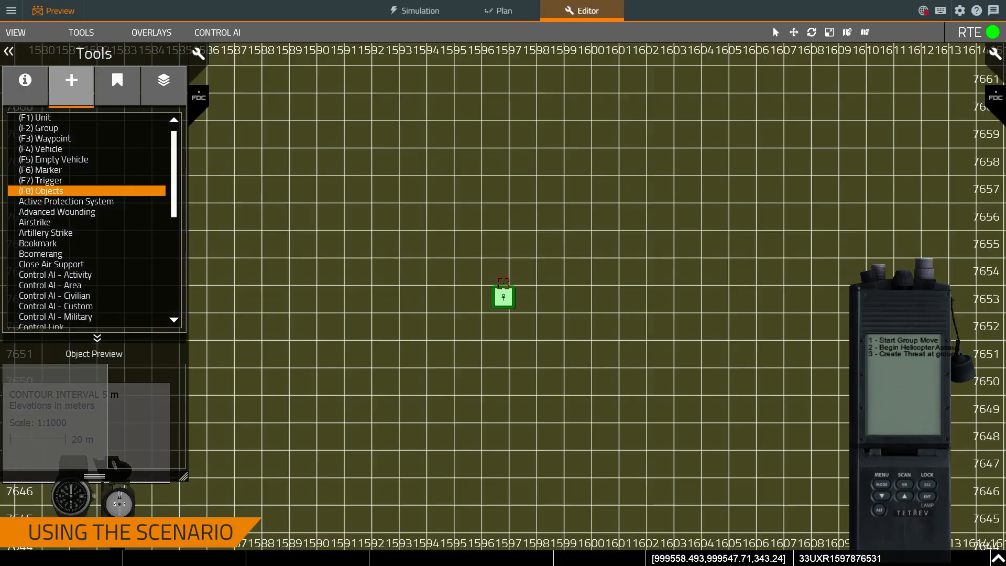
# Place a Default Camera on the map near the groups during the Demo_Waypoints preview.
pyautogui.scroll(-3)
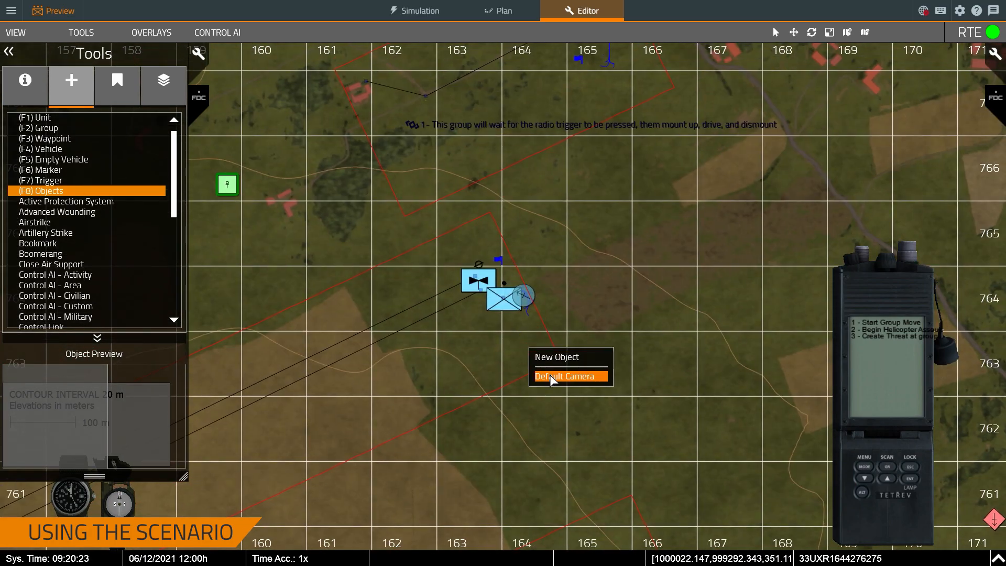
pyautogui.click(564, 377)
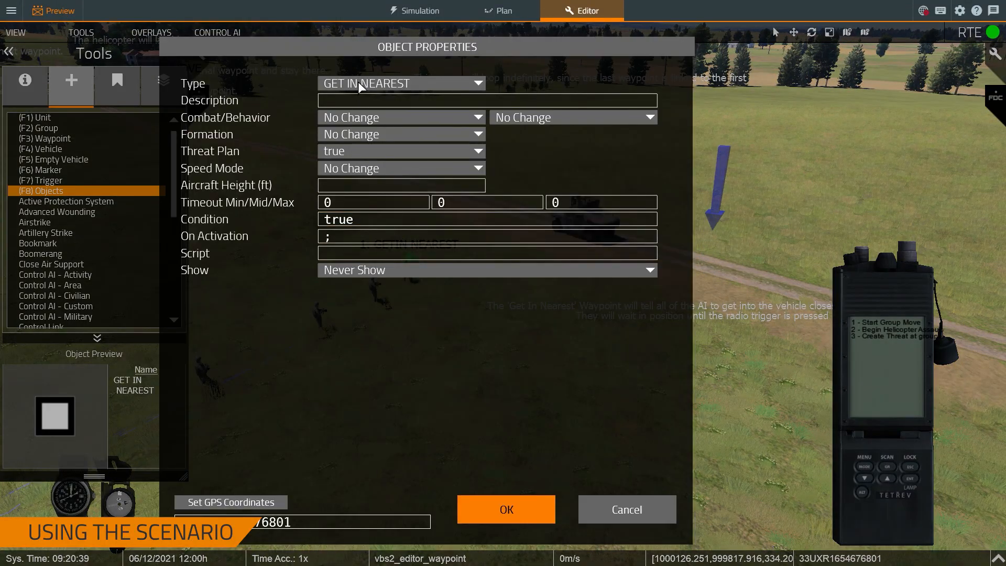
pyautogui.moveTo(626, 510)
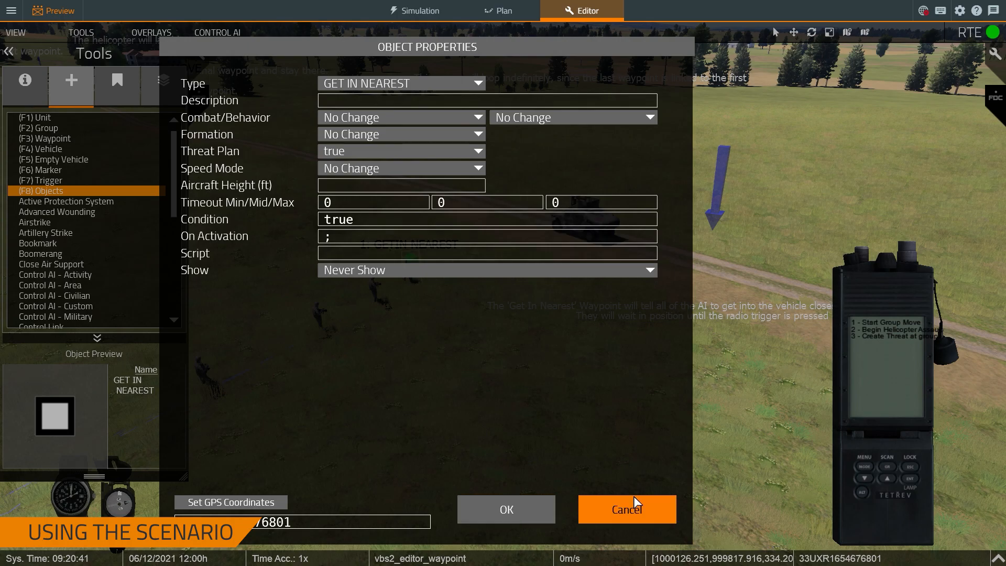
pyautogui.click(625, 509)
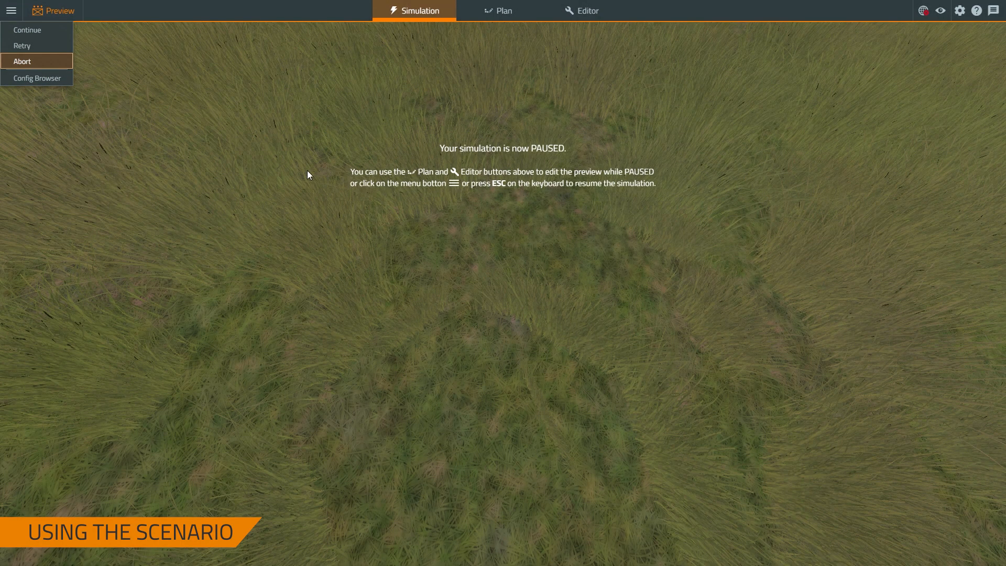
pyautogui.moveTo(428, 230)
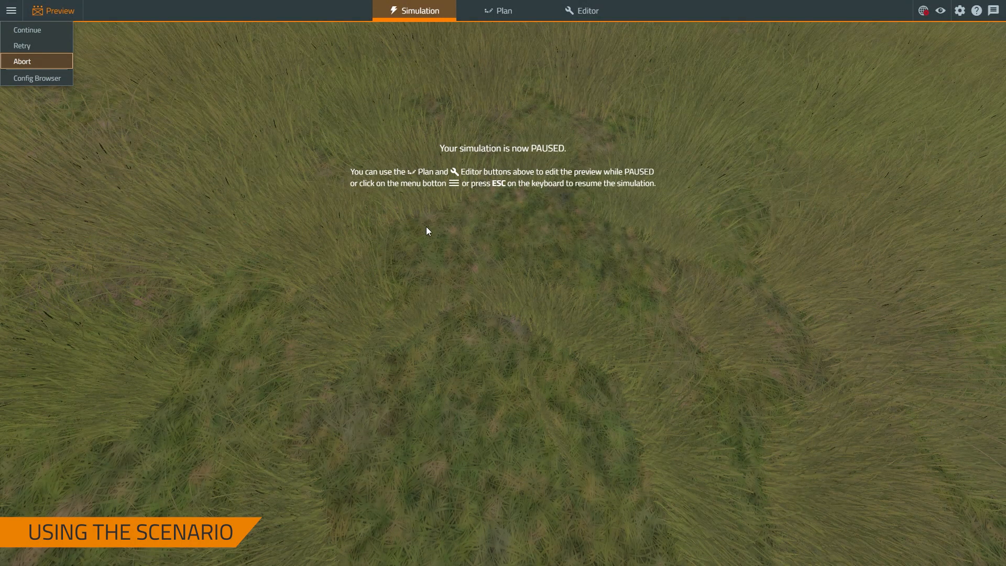
# Abort the paused preview and return to the Demo_Waypoints editor.
pyautogui.click(586, 11)
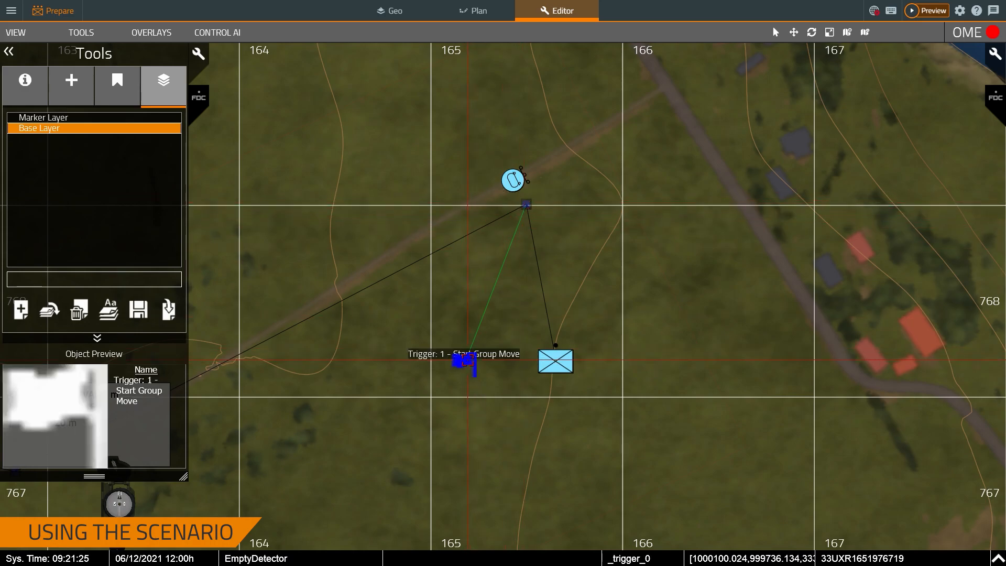
pyautogui.doubleClick(463, 359)
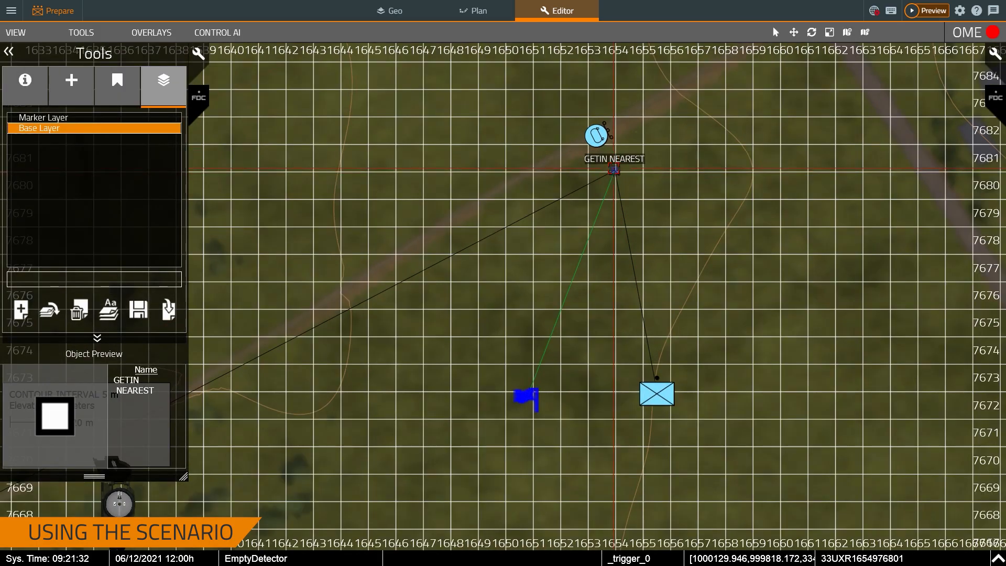
pyautogui.doubleClick(613, 169)
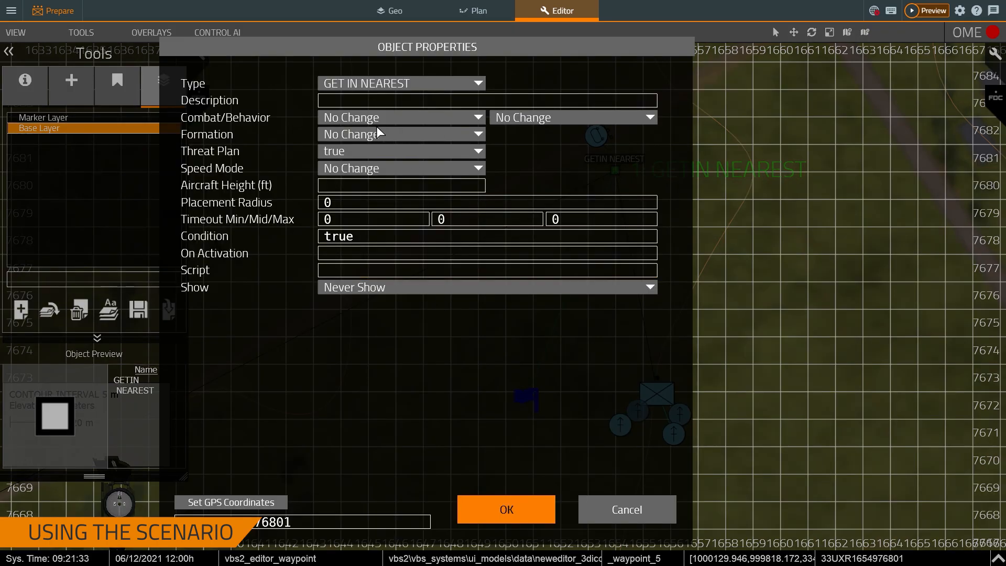
pyautogui.click(505, 509)
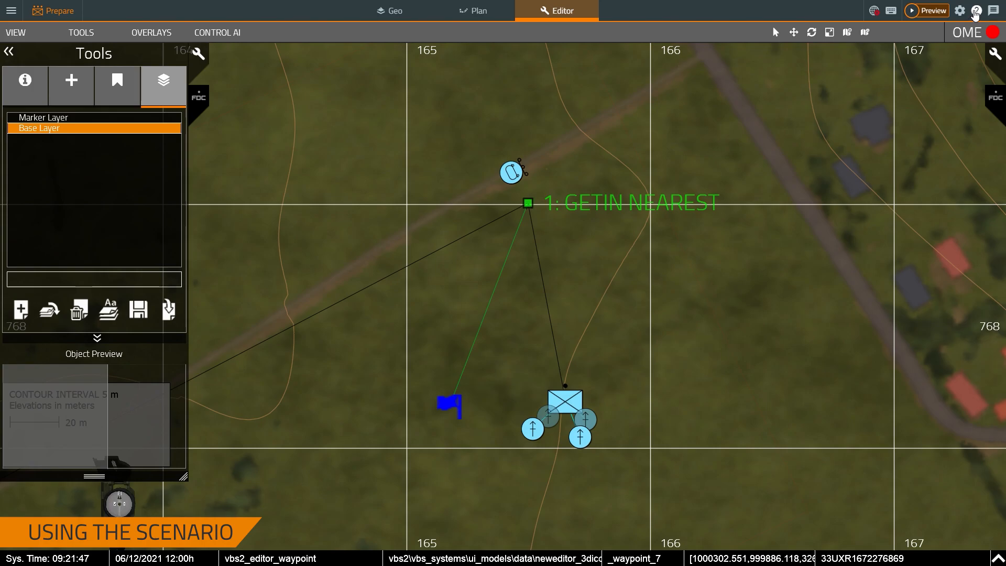
# Search the documentation for 'get in nearest' and read Appendix 1 - Waypoint Types down to the Join entries.
pyautogui.click(976, 11)
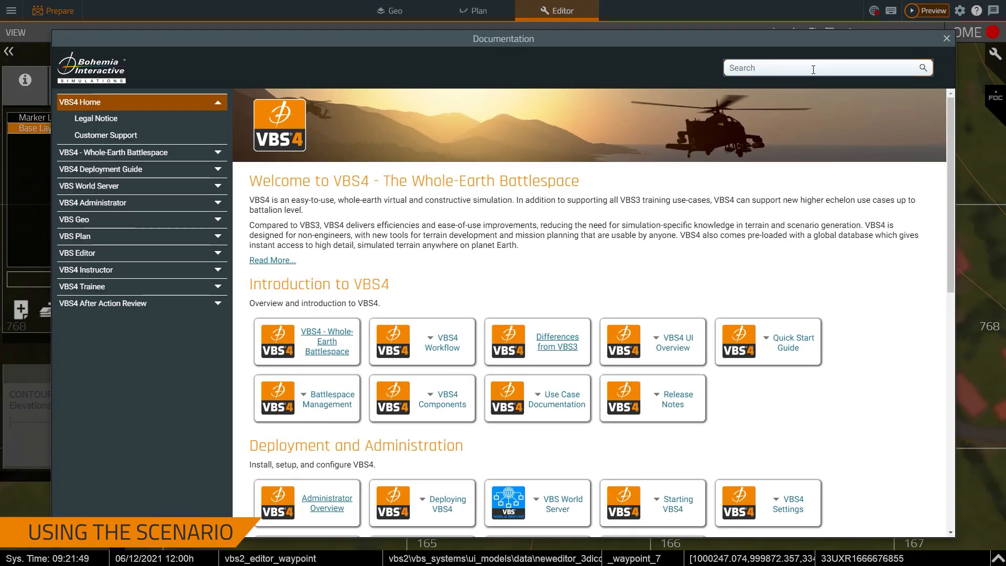
pyautogui.write('get in en')
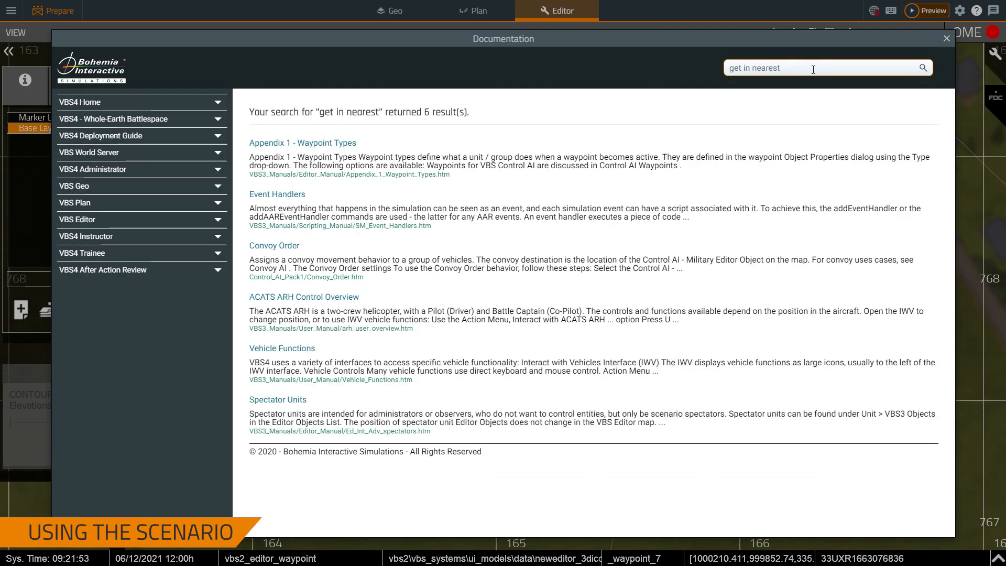
pyautogui.click(302, 142)
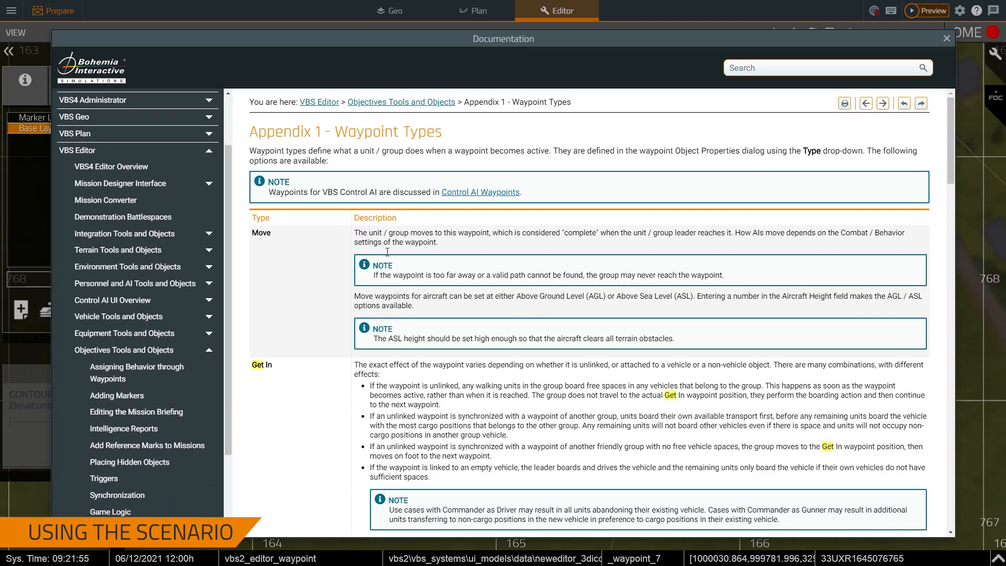
pyautogui.scroll(-3)
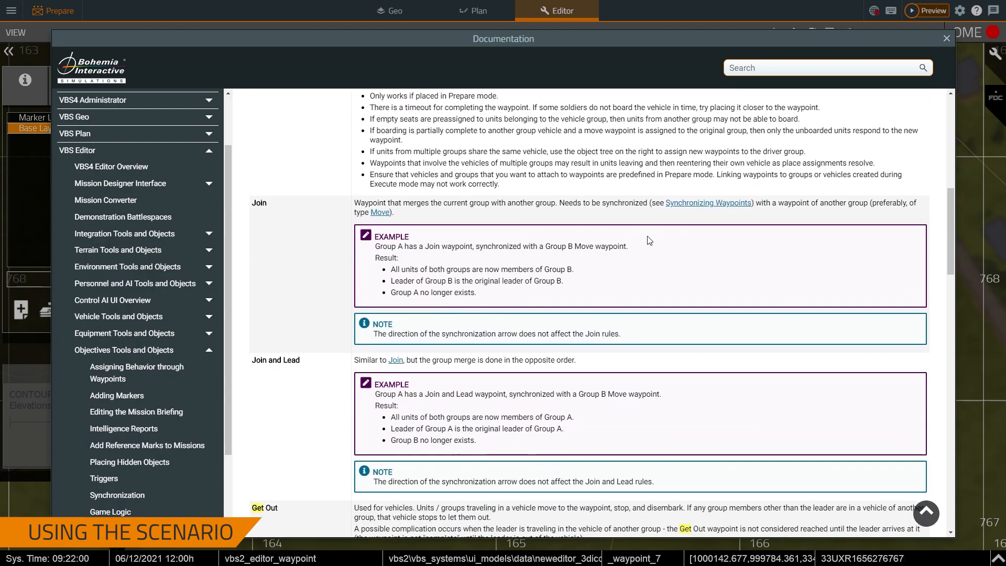
# Close the Documentation window and zoom the editor map out to show the GETIN NEAREST, GETOUT and MOVE route.
pyautogui.click(945, 38)
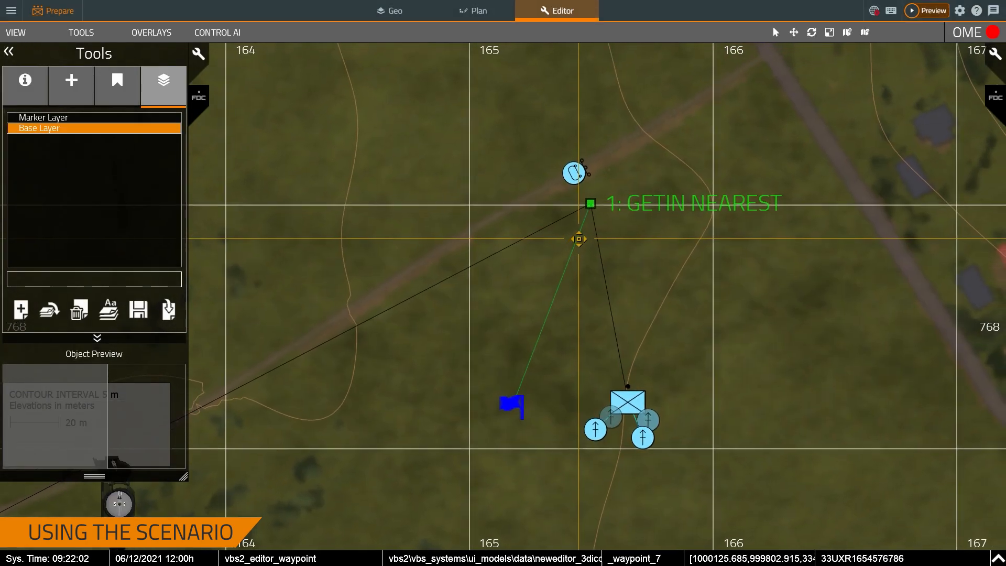
pyautogui.scroll(-3)
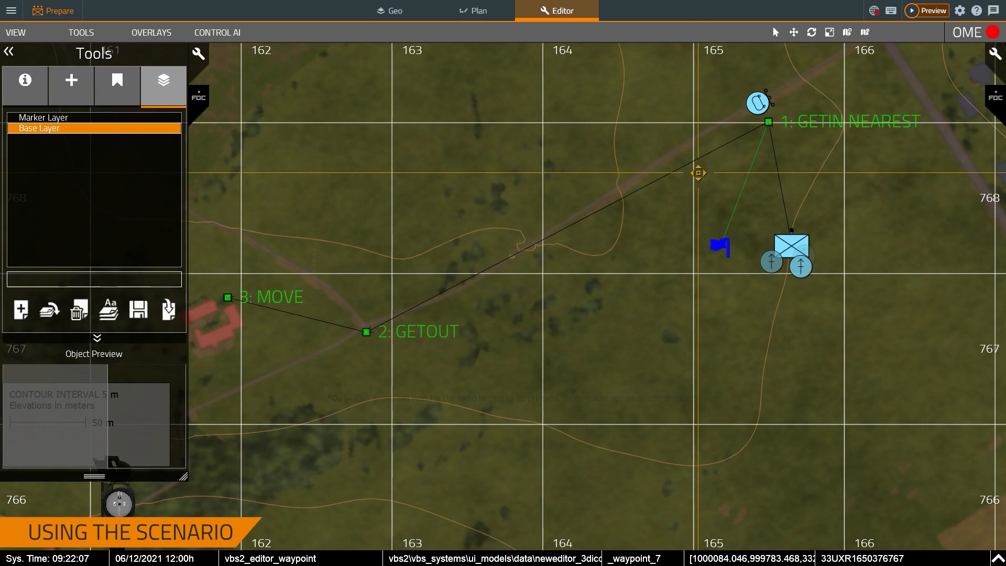
pyautogui.scroll(-3)
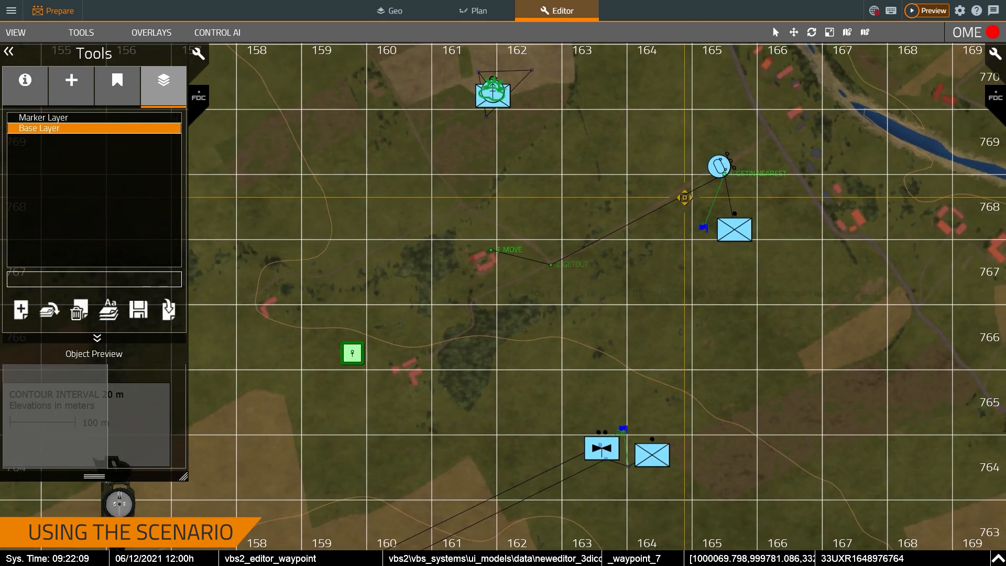